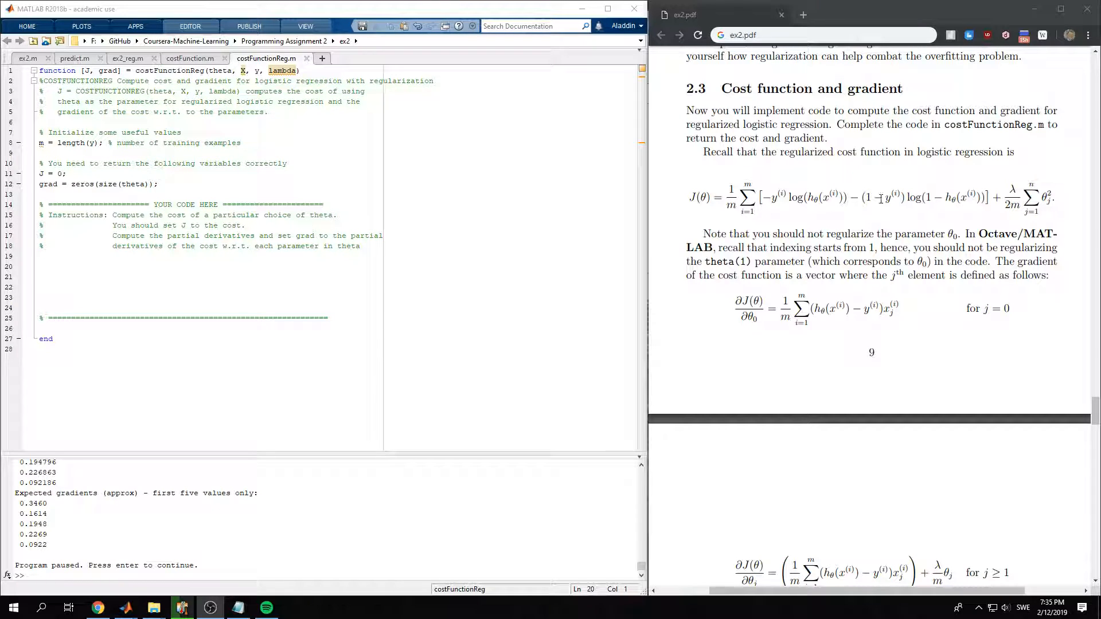
- View the unregularized costFunction.m implementation for reuse
scroll(down, 3)
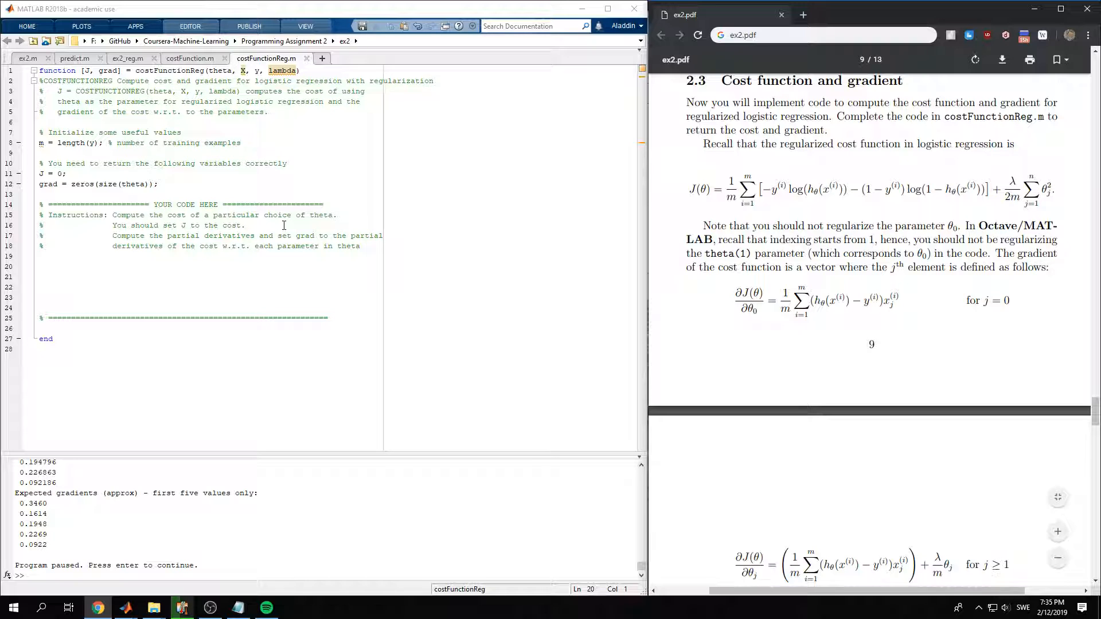
mouse_move(189, 58)
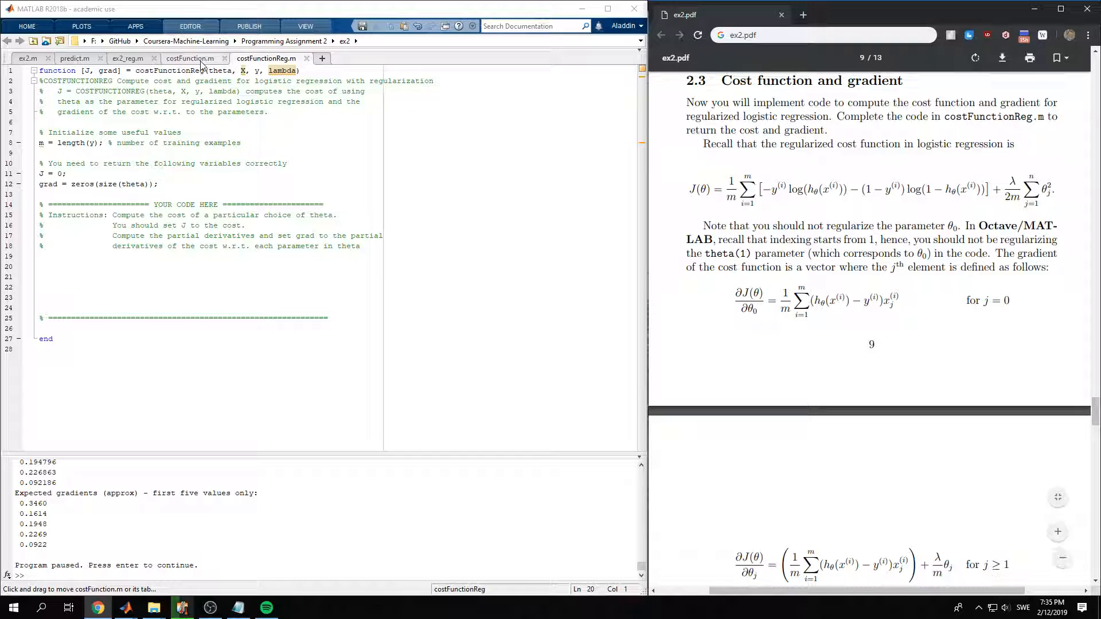
click(189, 58)
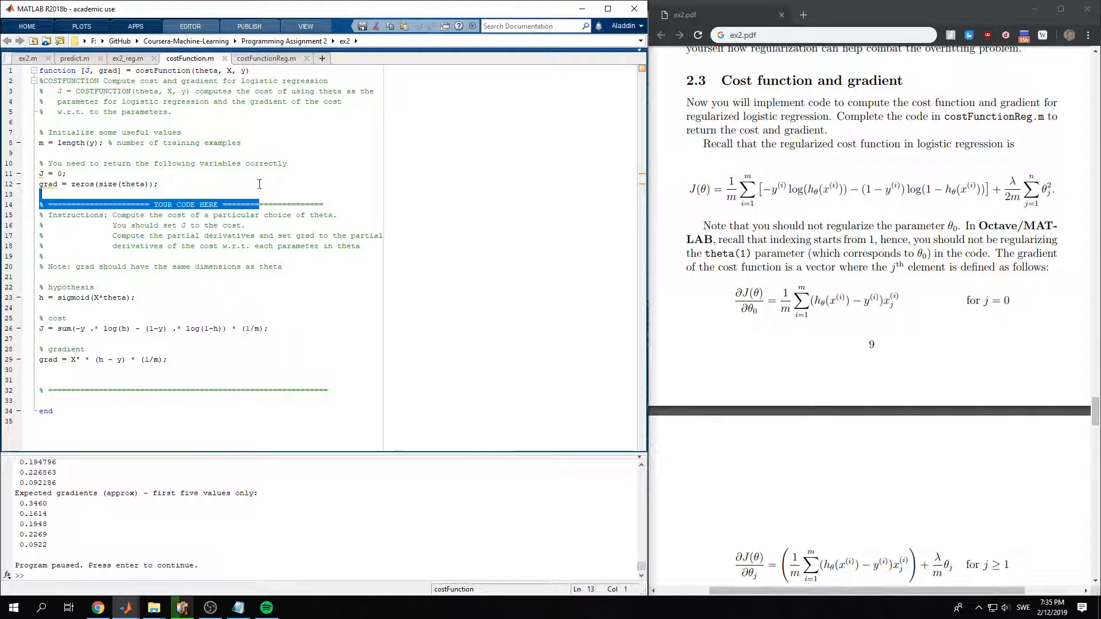
- Start a reg = lambda/(2*m) regularization line above the cost in costFunctionReg.m
click(267, 58)
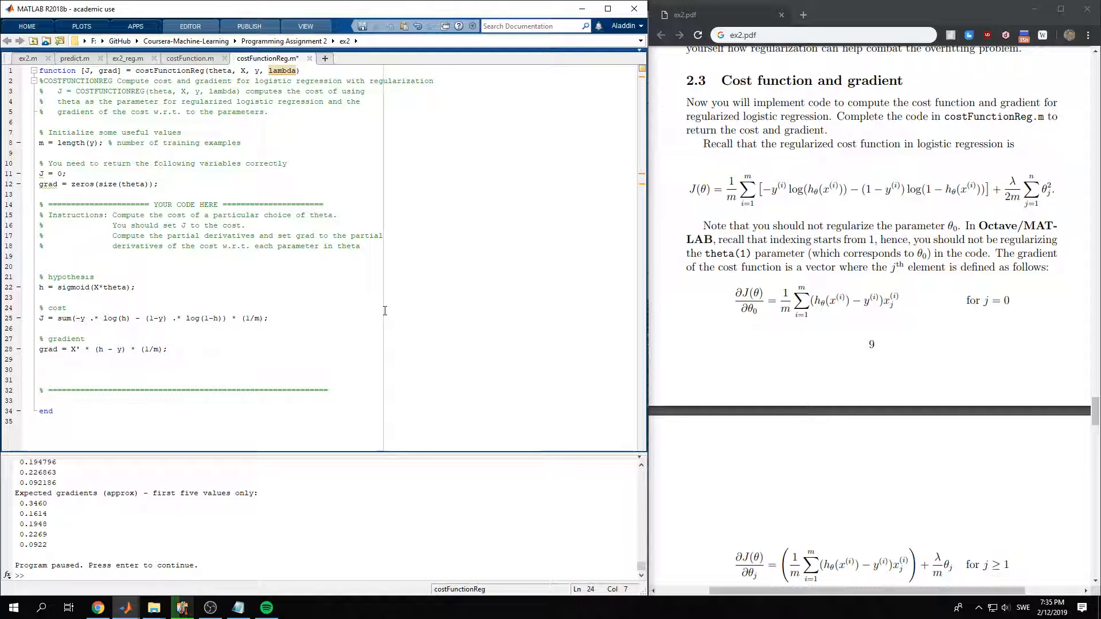
text(reg =)
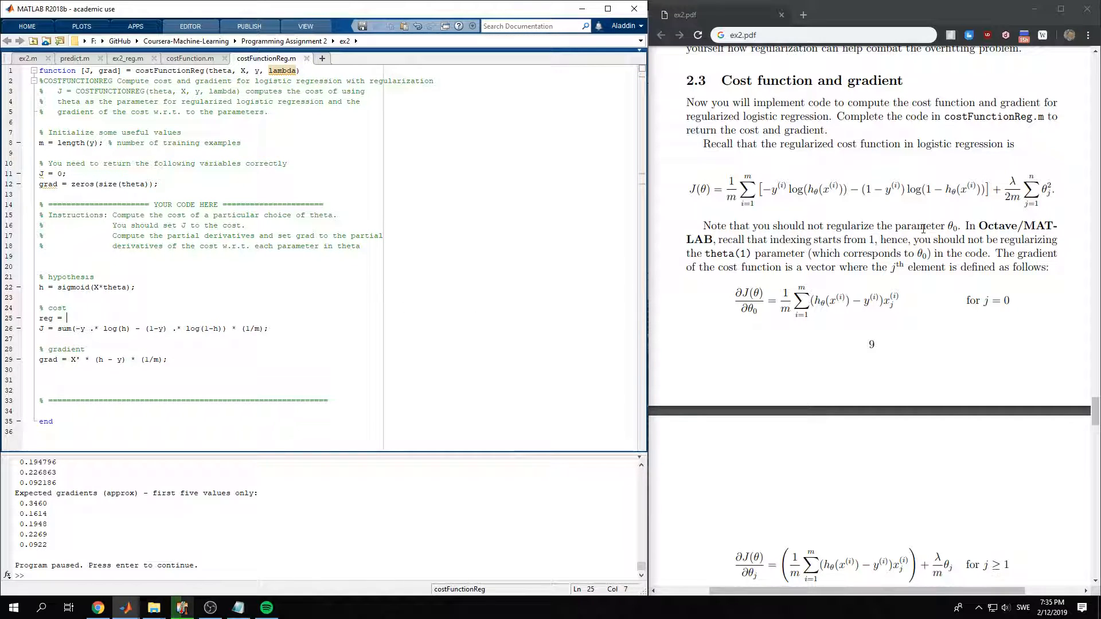
text(lamb)
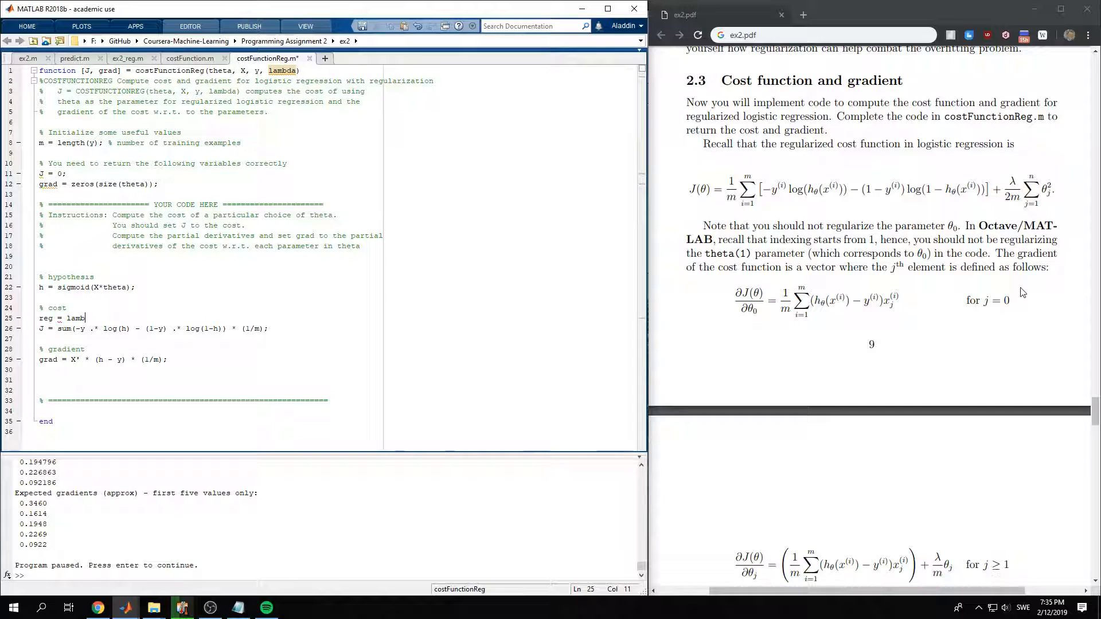
text(/(2*m))
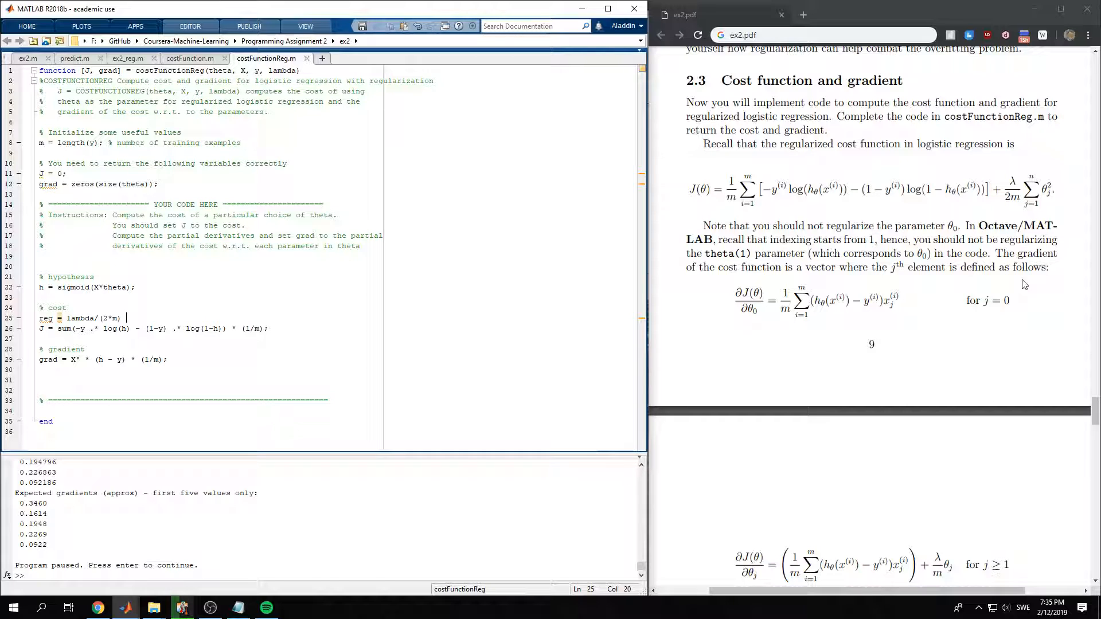
mouse_move(1043, 216)
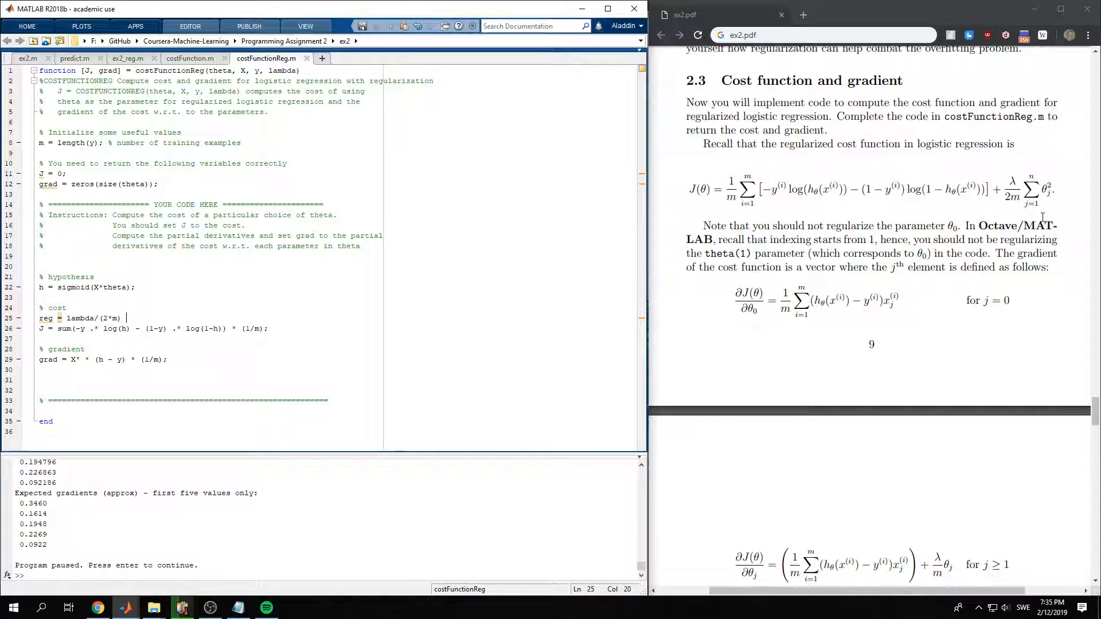
mouse_move(1056, 189)
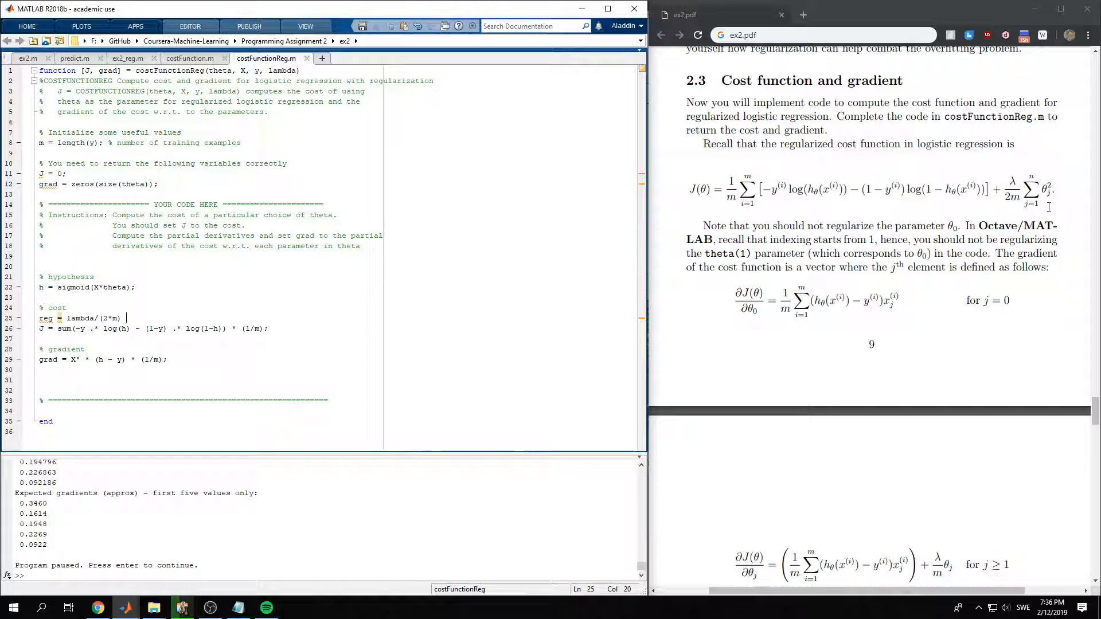
mouse_move(360, 267)
text(size(theta))
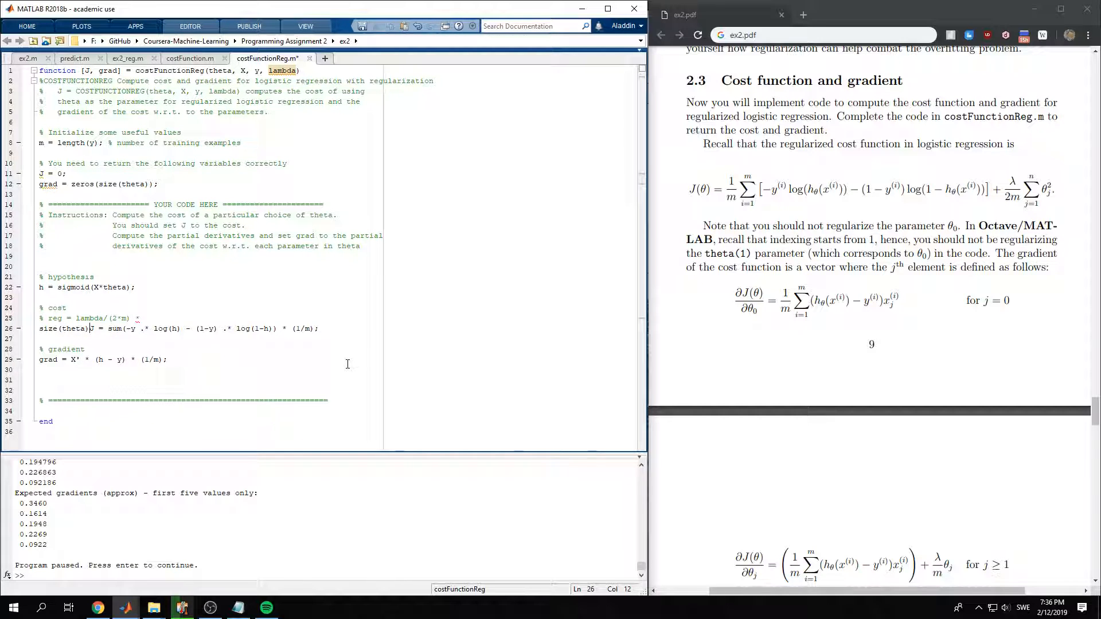
- Check theta is 28-by-1 in the Command Window and glance at ex2_reg.m
key(enter)
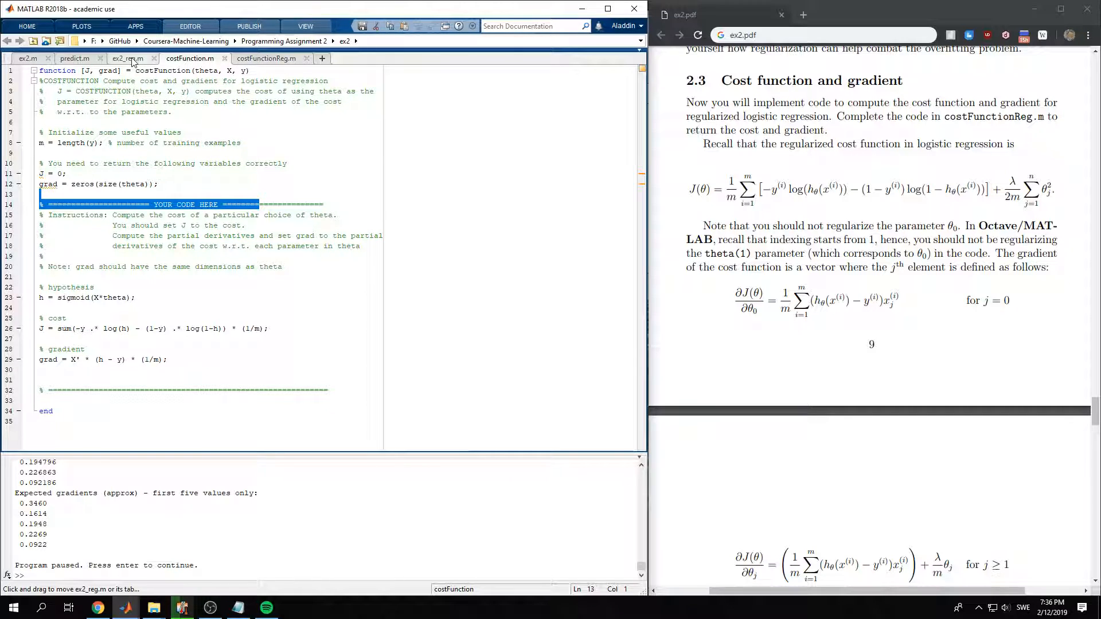
click(198, 59)
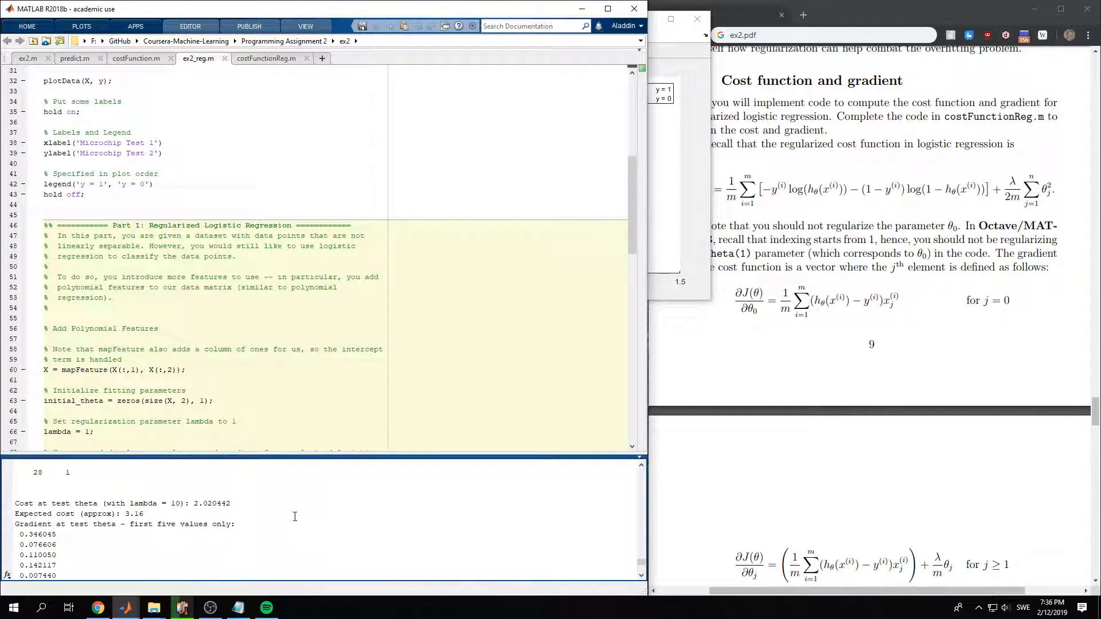
click(265, 59)
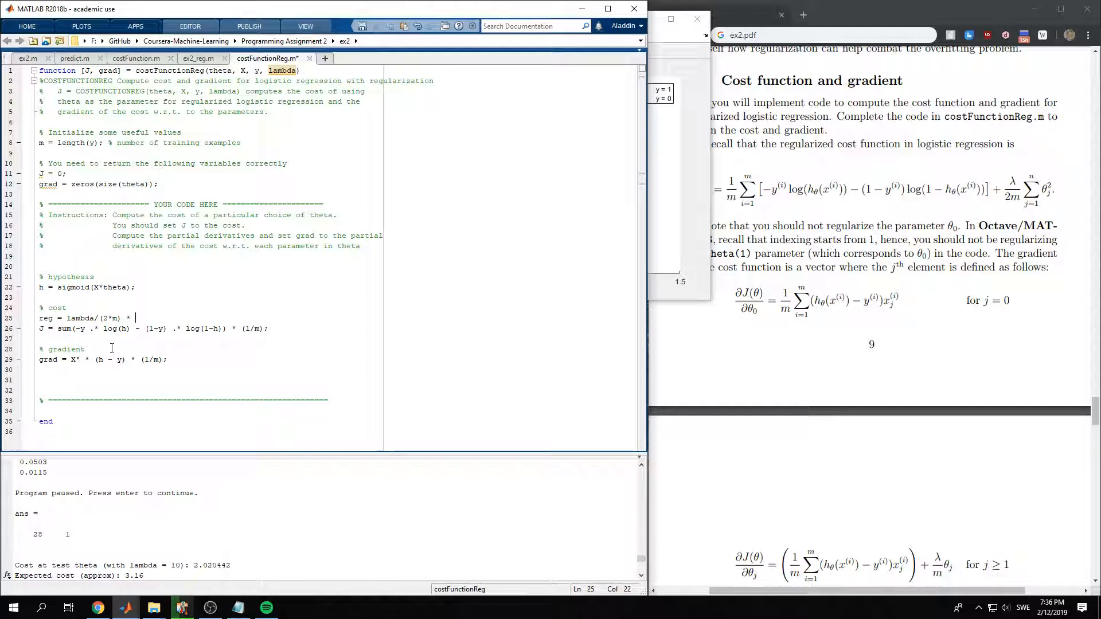
- Extend reg with theta(2:end,:)' * theta(2:end,:), excluding the first parameter
text((theta)
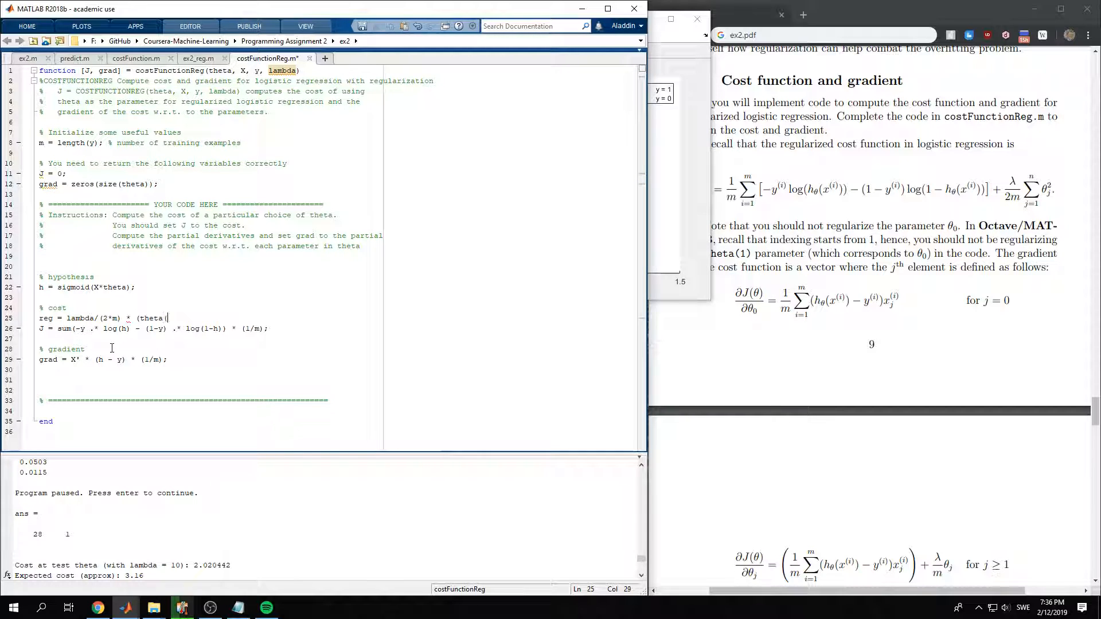
text((2:end, :)')
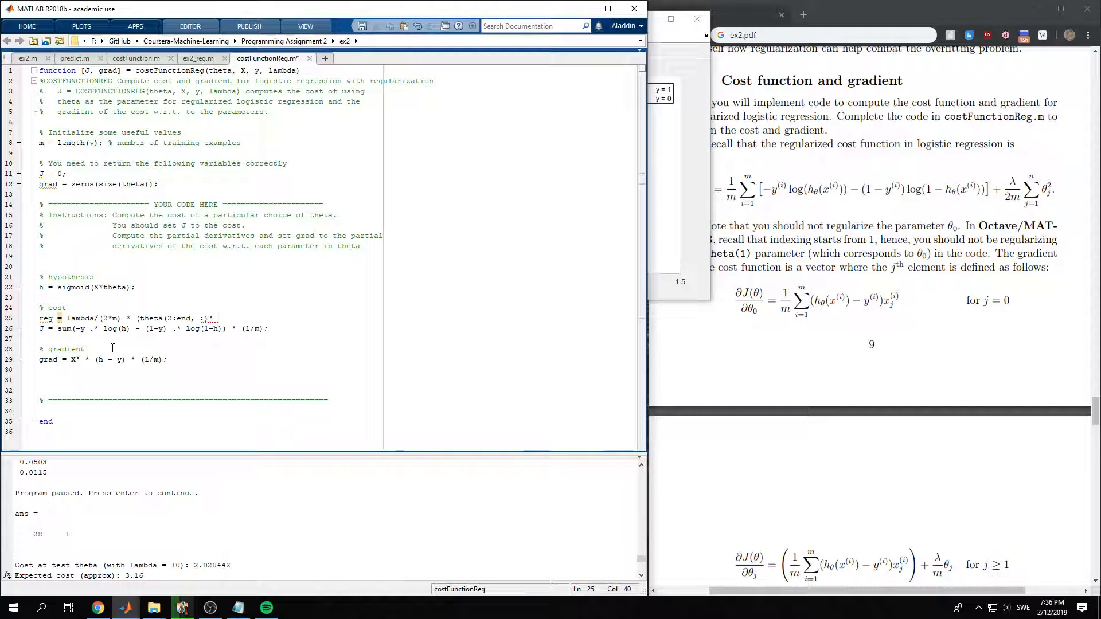
text(* theta(2,)
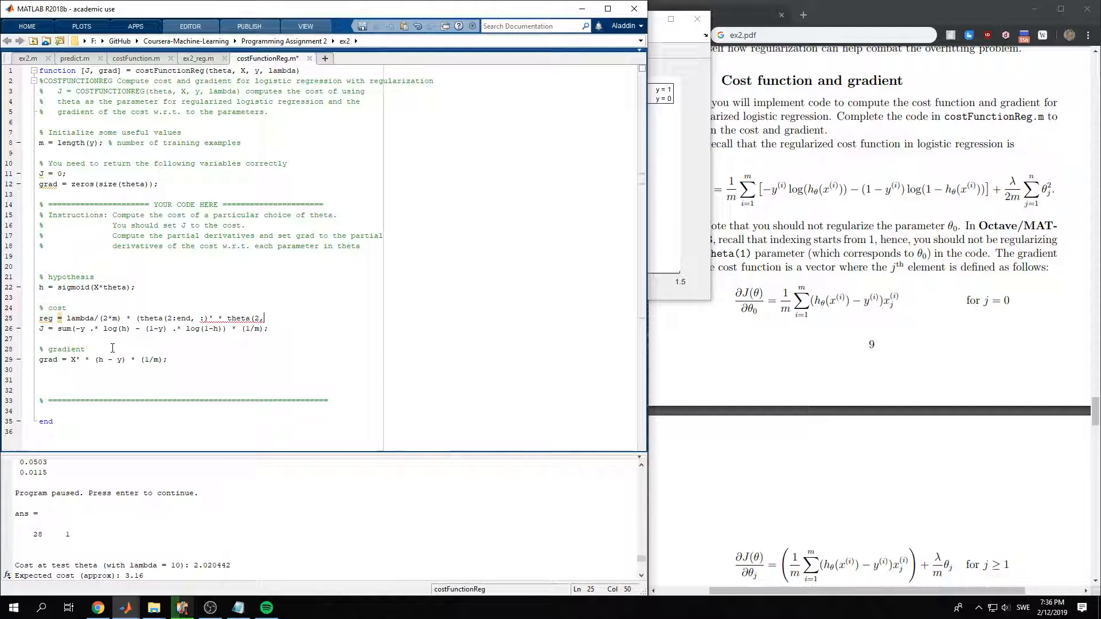
text(end)
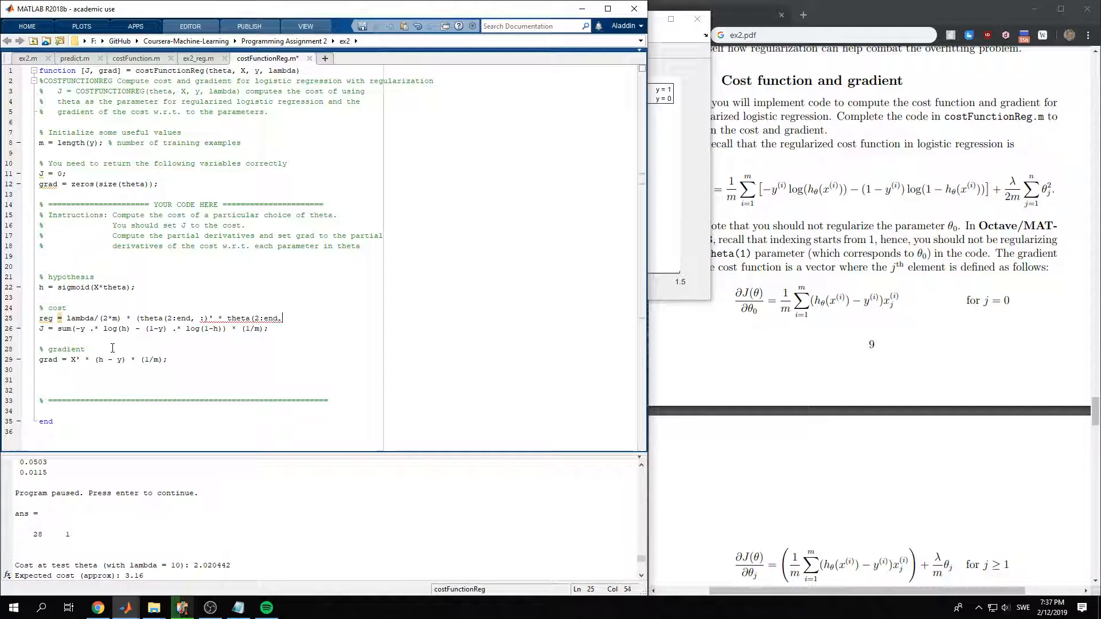
text(,:))
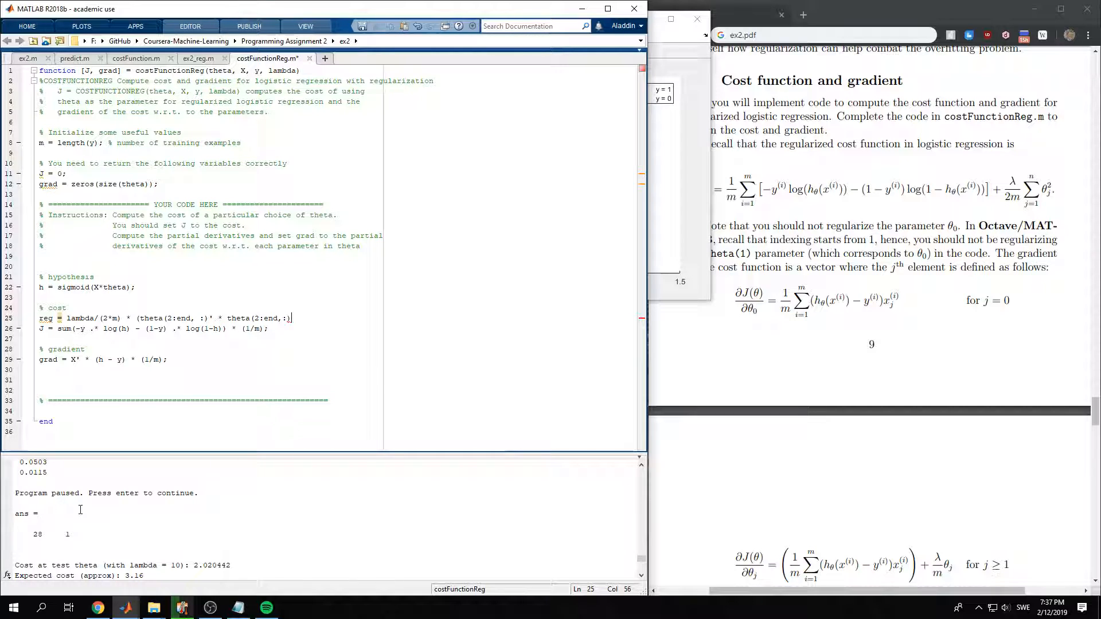
mouse_move(76, 529)
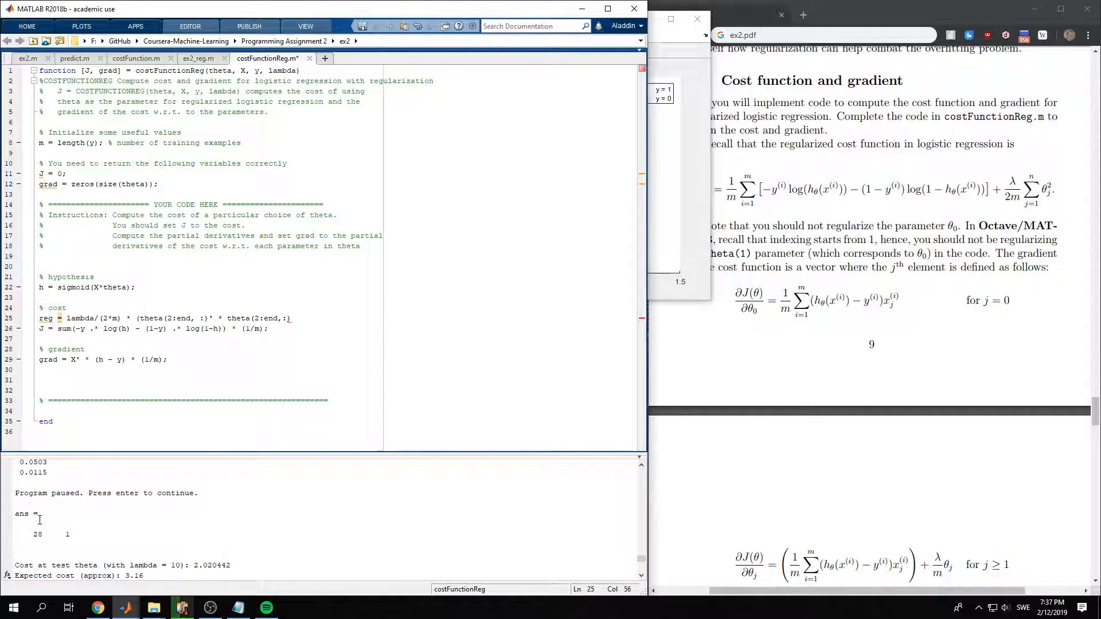
mouse_move(10, 511)
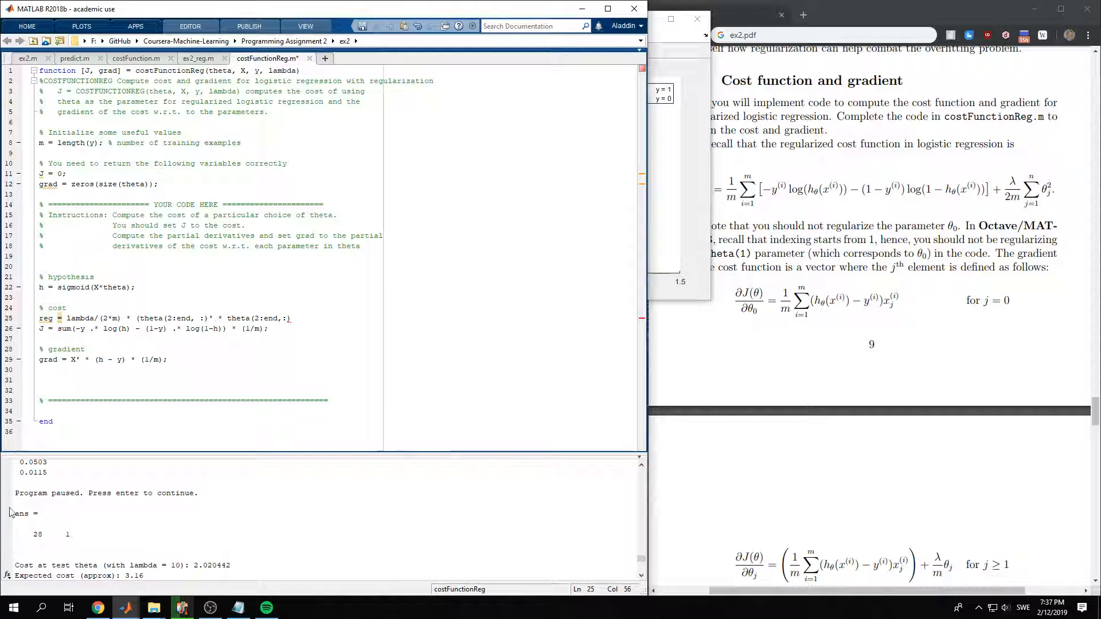
mouse_move(59, 539)
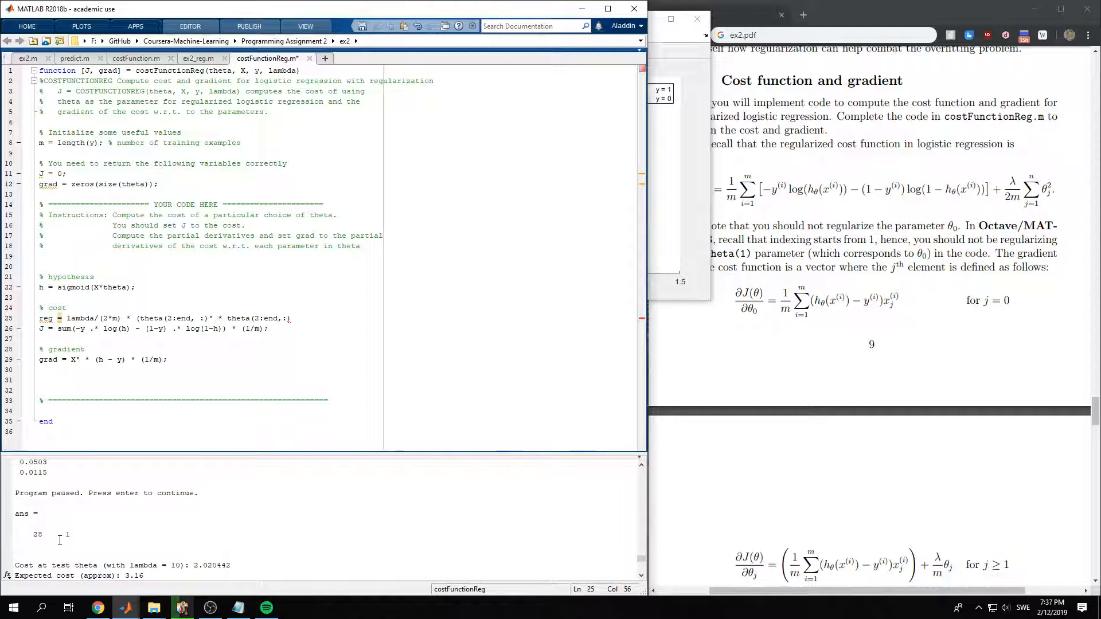
mouse_move(228, 523)
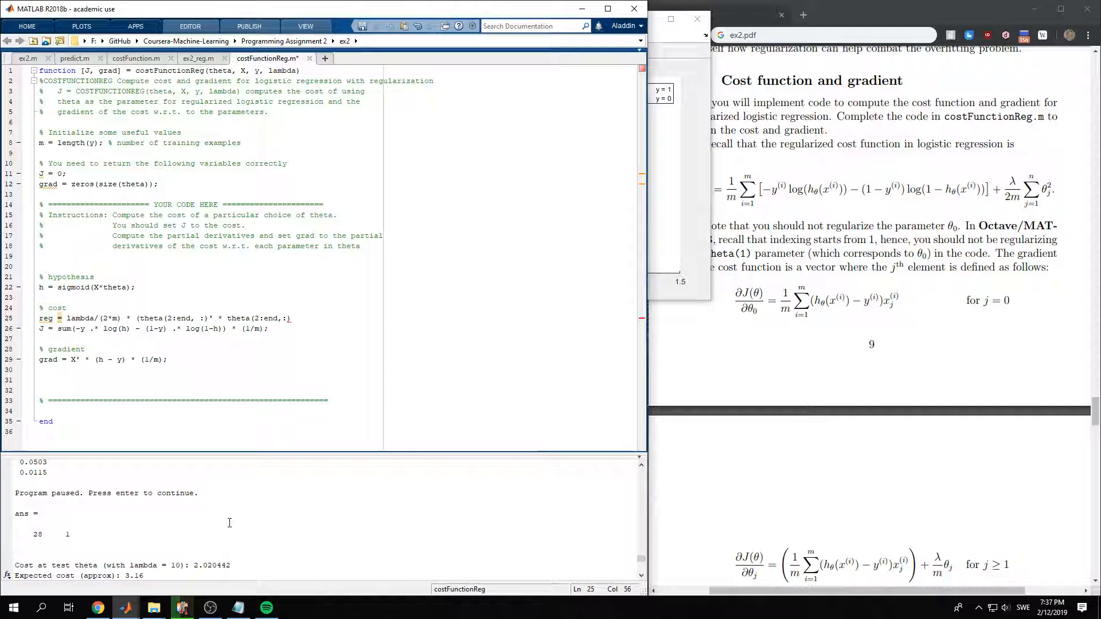
mouse_move(165, 469)
text(%                       (1)
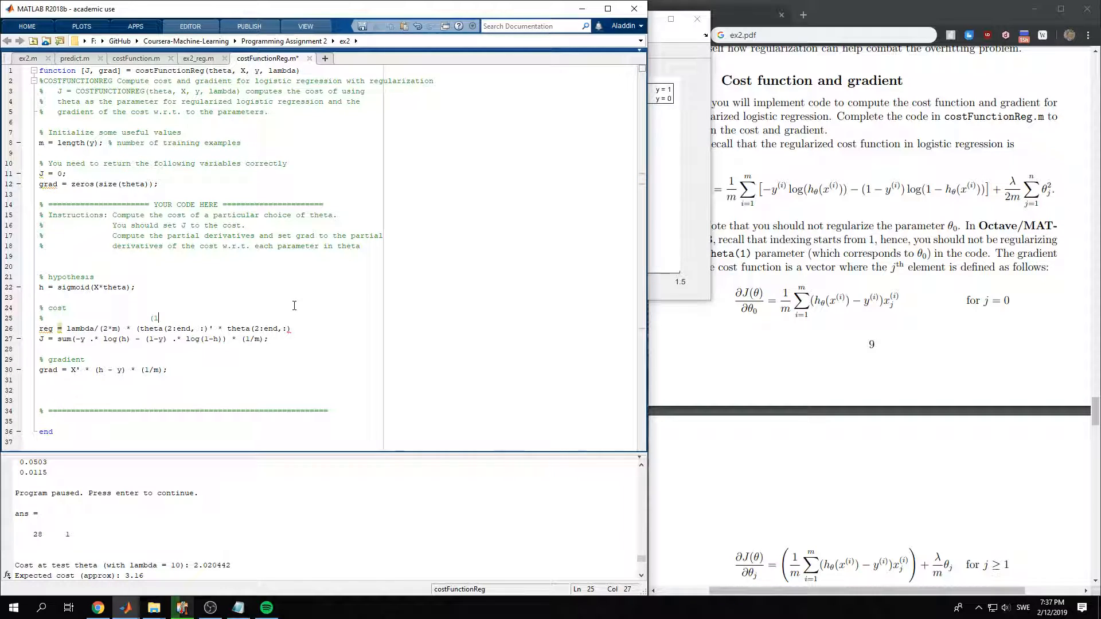
- Note the (27)'x(27) = 1x1 dimension check, then terminate the reg line with a semicolon
text(,)
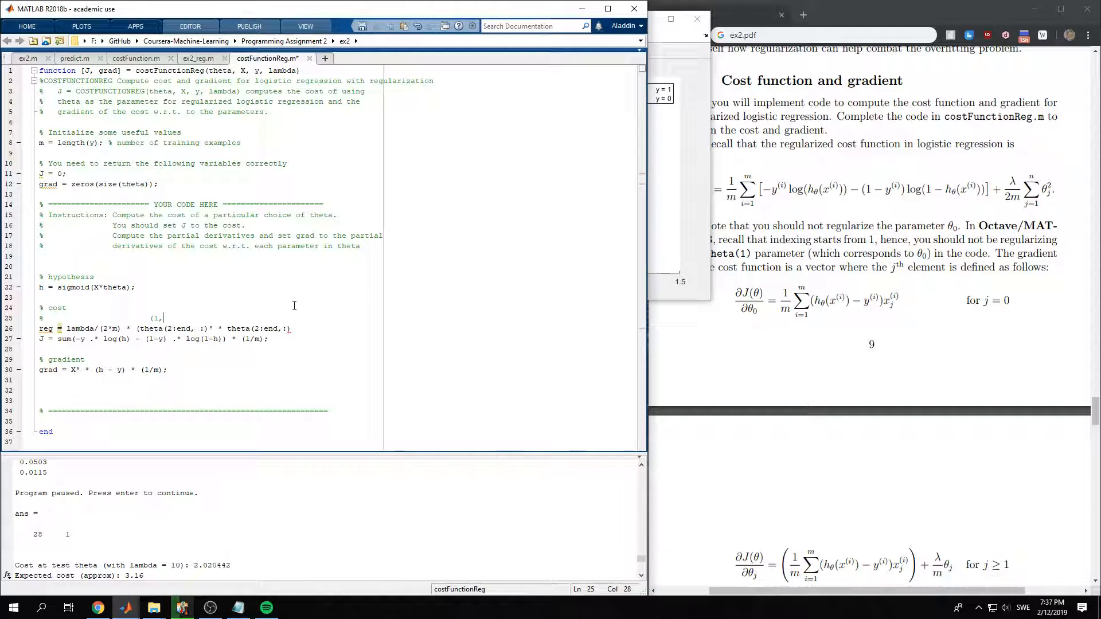
text(27))
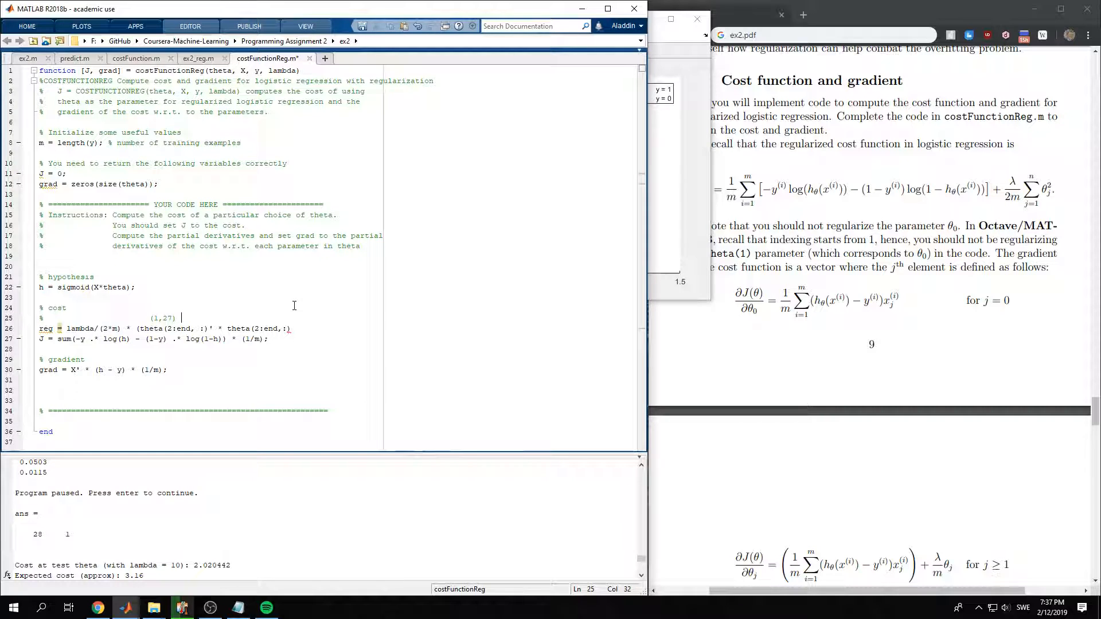
text(x (27,1) -->)
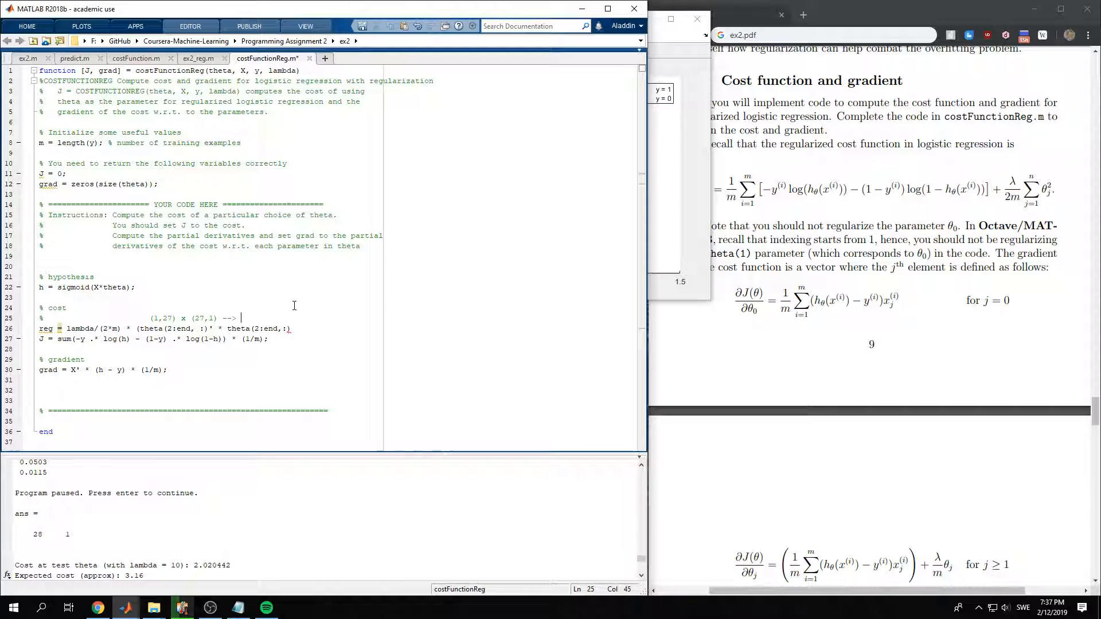
text(1x1 so a)
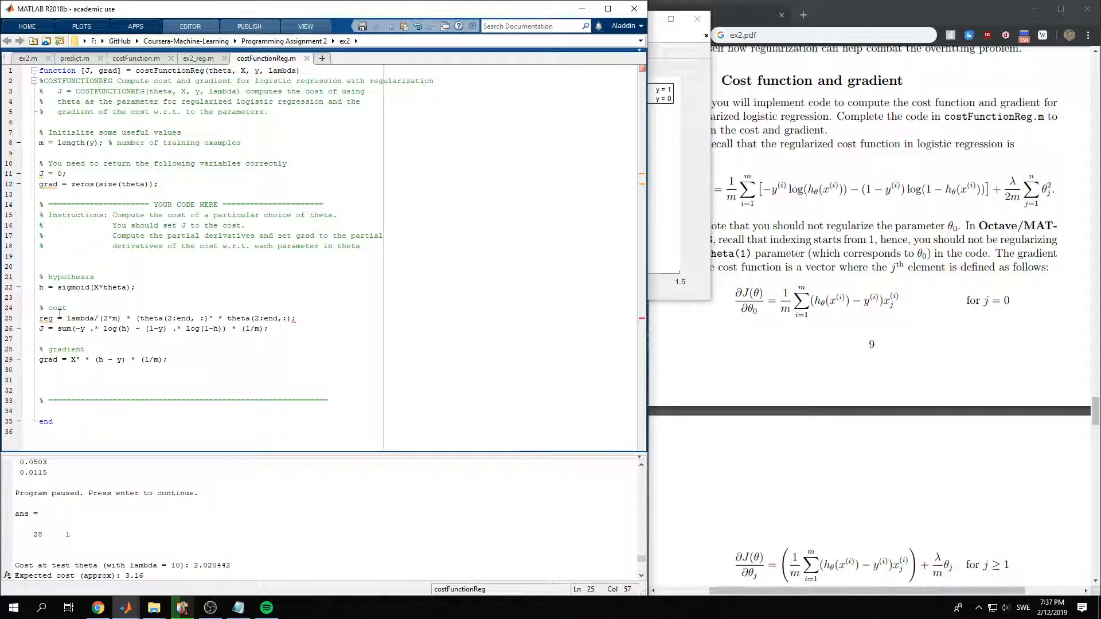
click(476, 363)
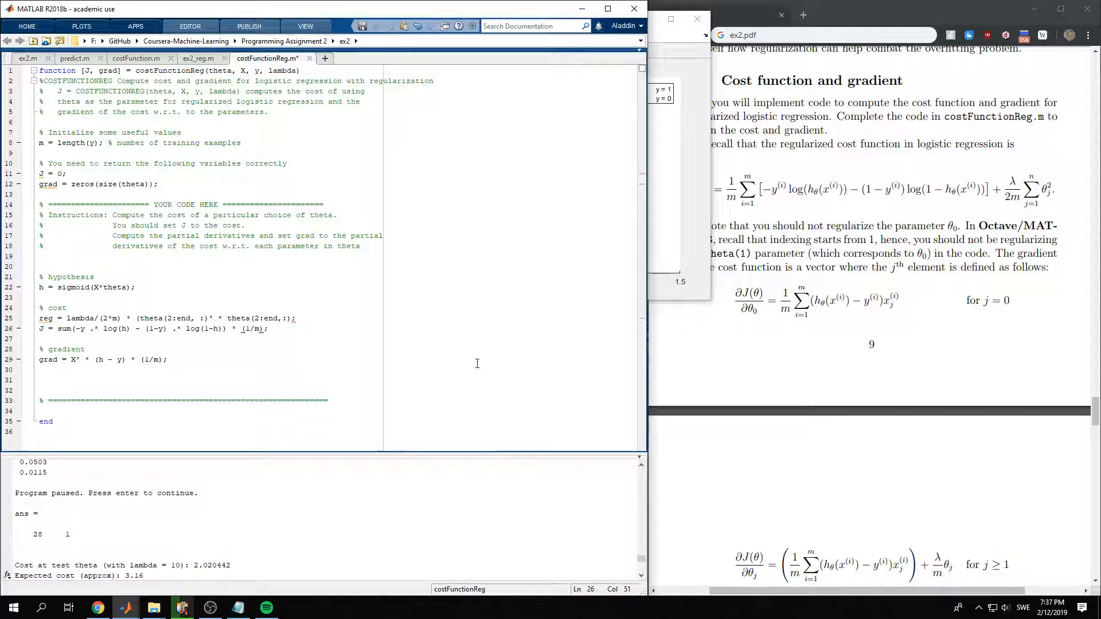
- Add '+ reg' to the cost J, run ex2_reg and follow the line-25 delimiter error back
text(+ reg)
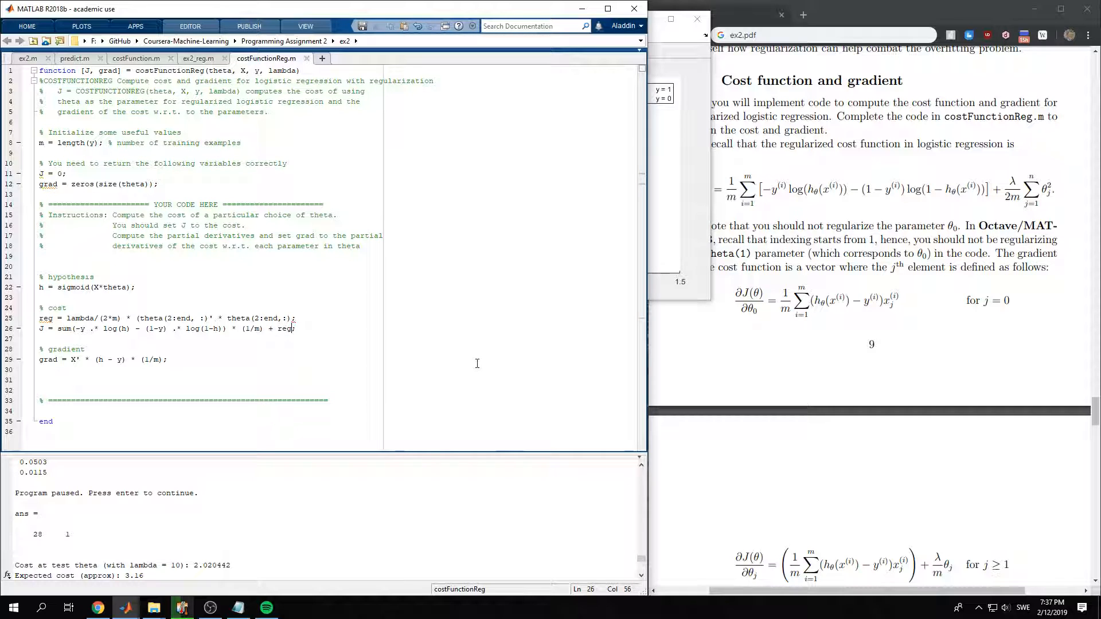
click(199, 58)
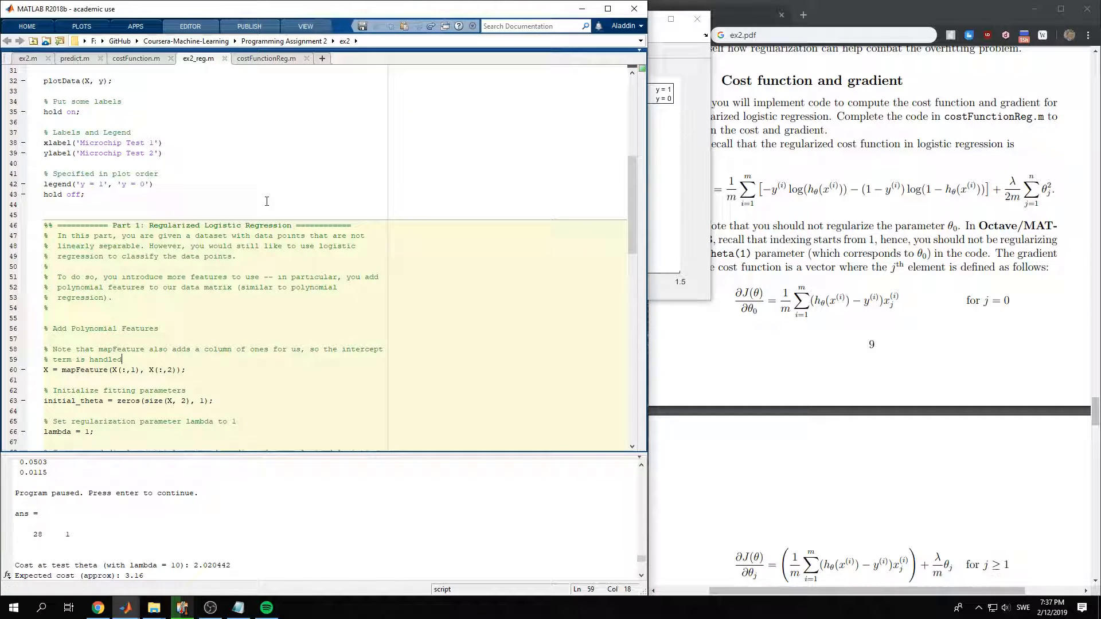
scroll(up, 3)
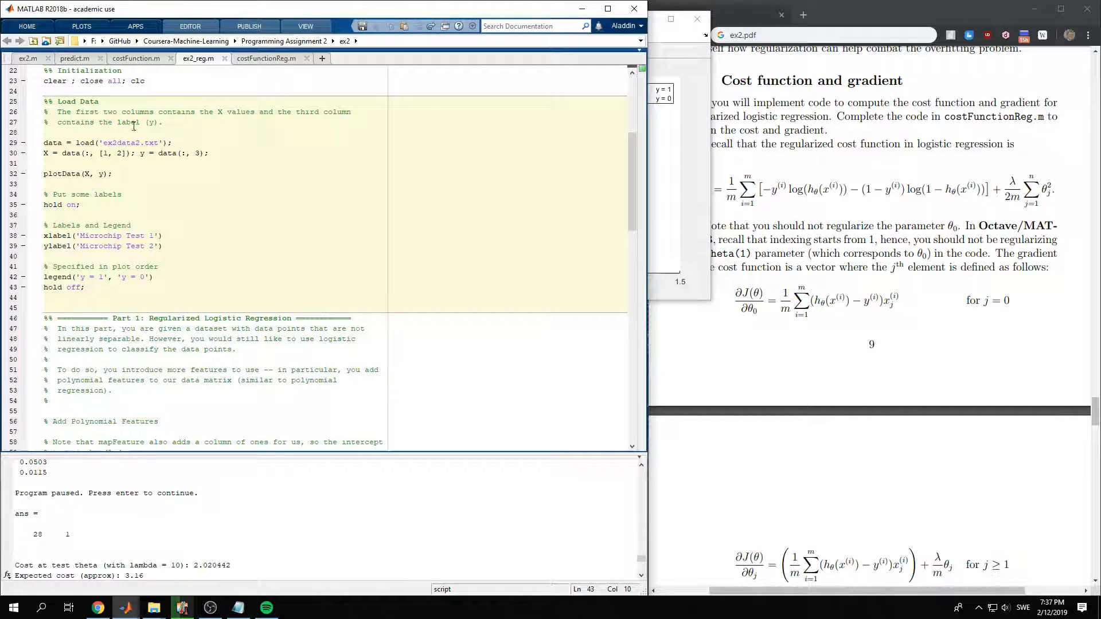
scroll(down, 3)
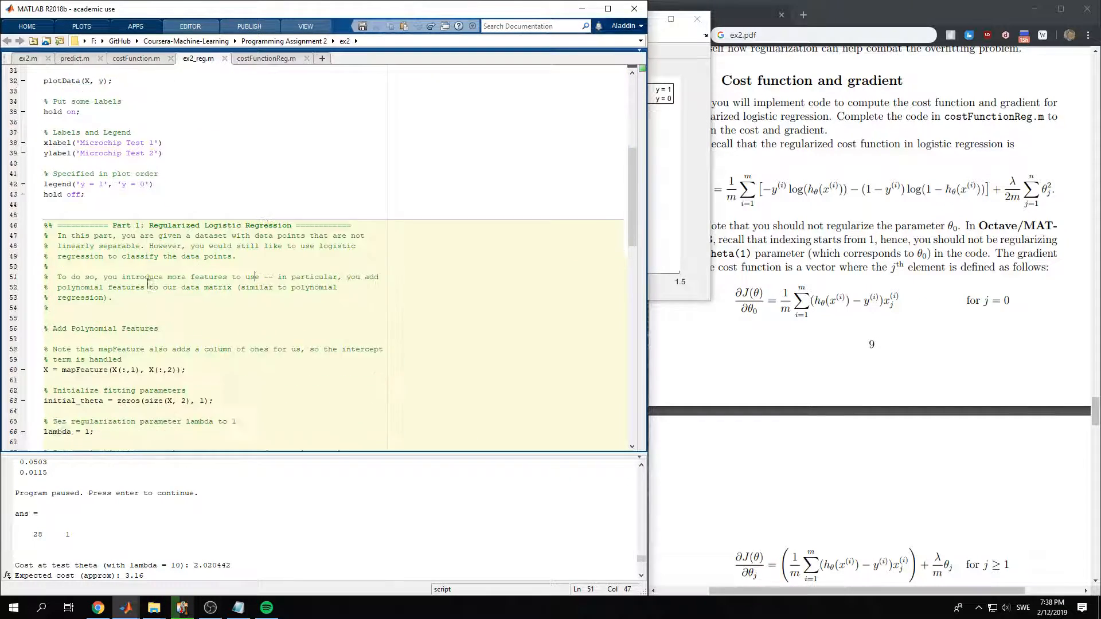
scroll(down, 3)
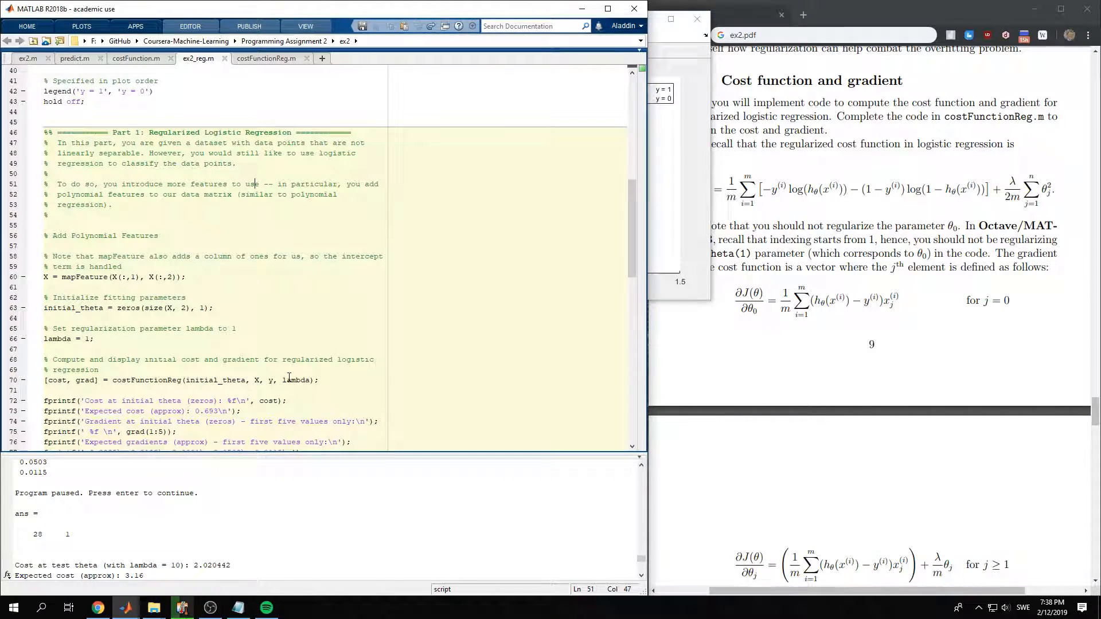
scroll(up, 3)
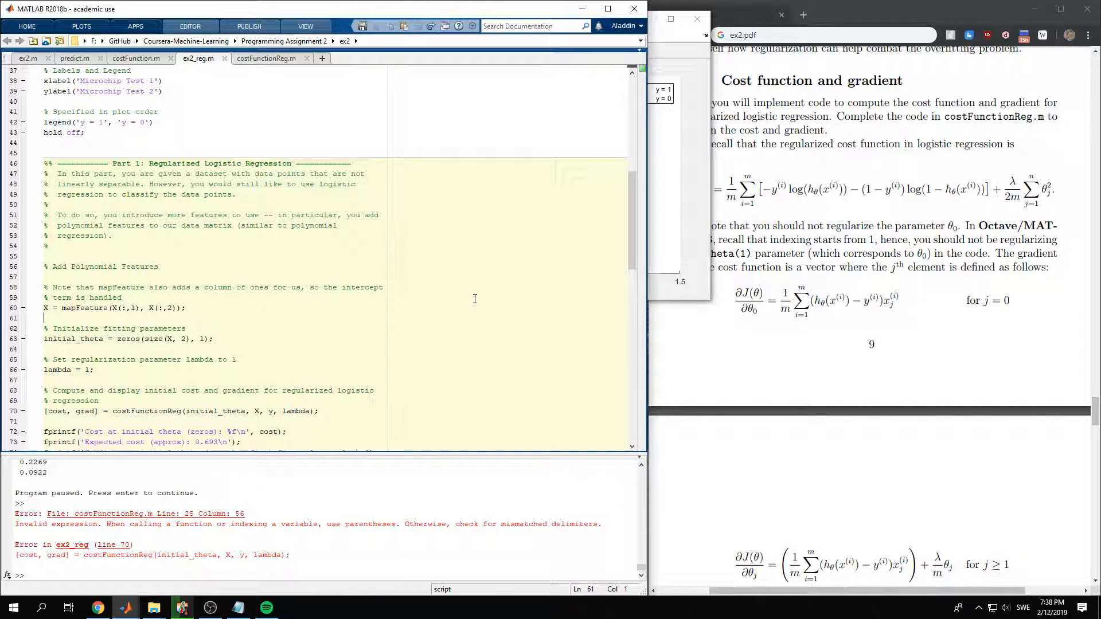
click(266, 58)
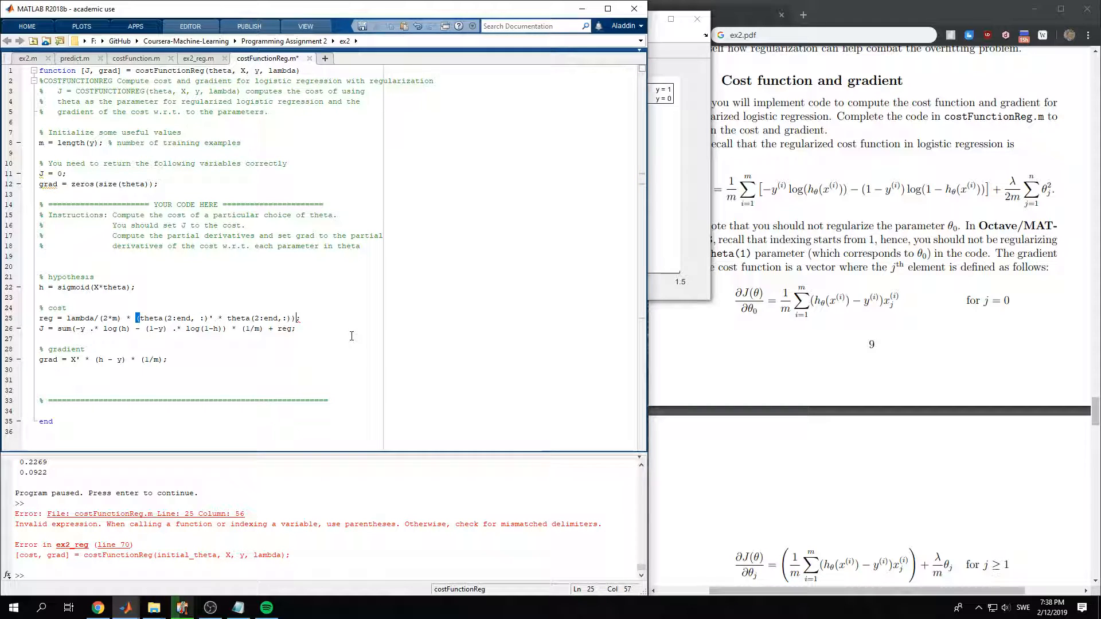
- Rerun ex2_reg after closing the parenthesis and return to costFunctionReg.m
click(197, 59)
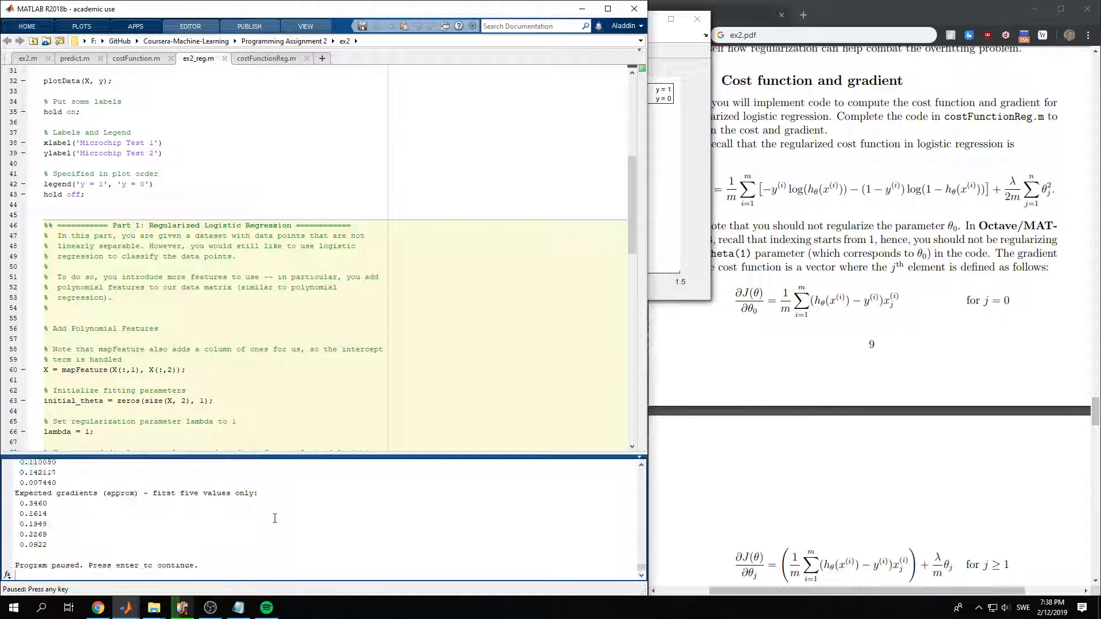
click(264, 59)
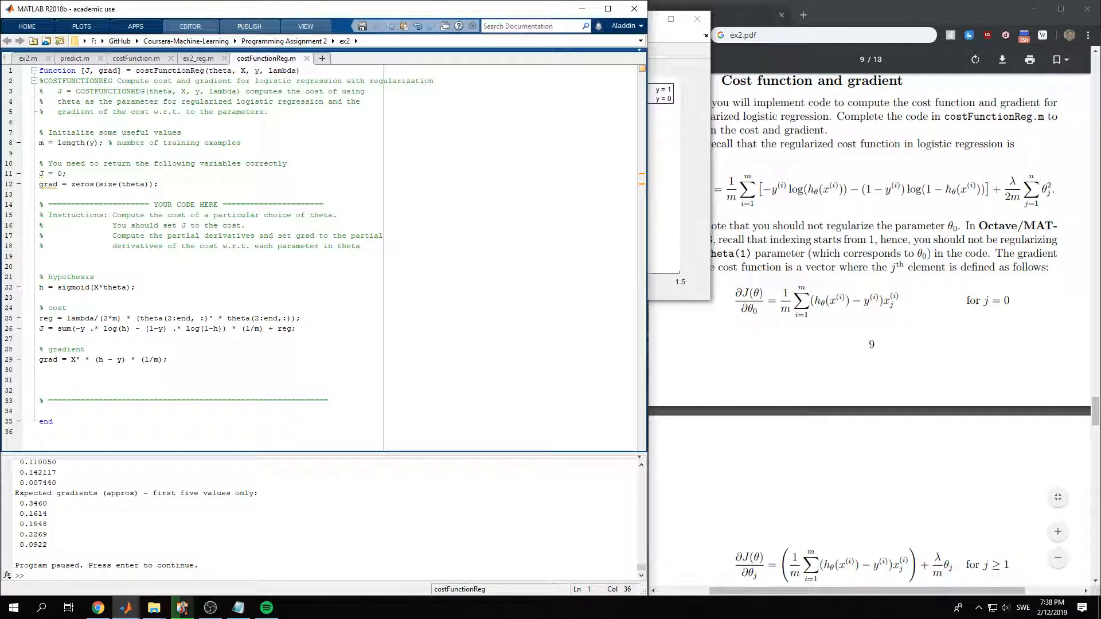
- Add '+ lambda/m * theta(2:end,:)' to the gradient line
scroll(down, 3)
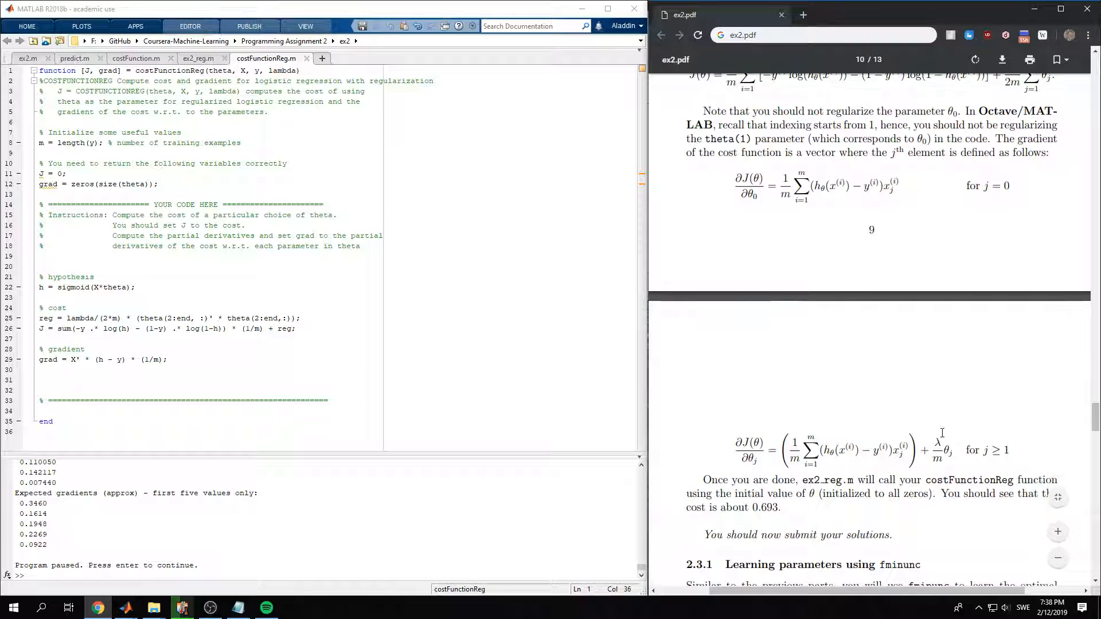
scroll(down, 3)
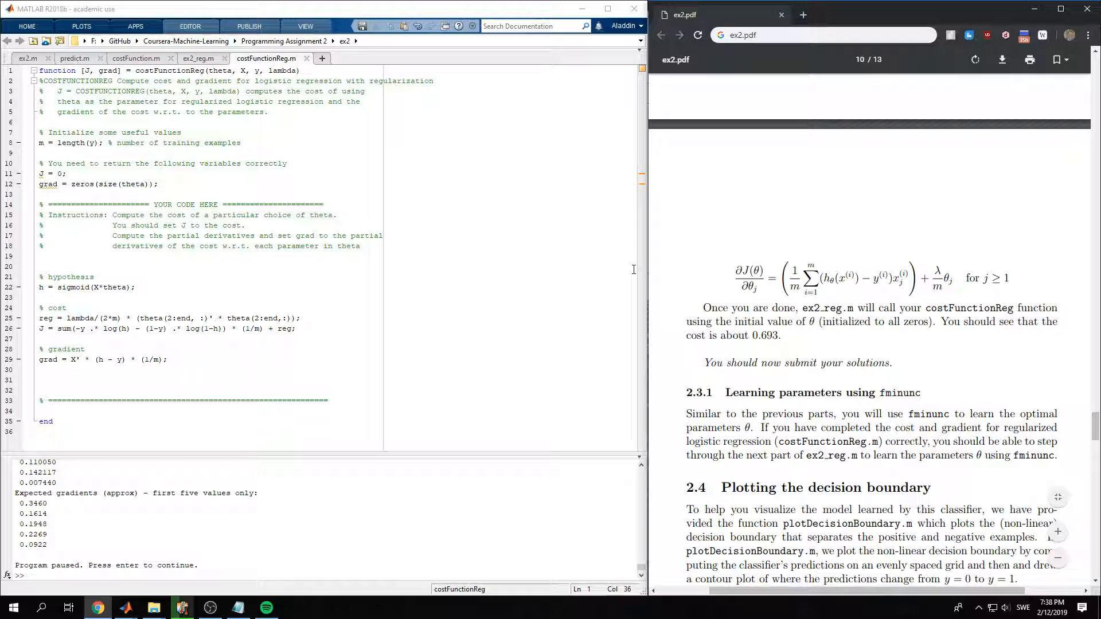
scroll(up, 3)
text( + l)
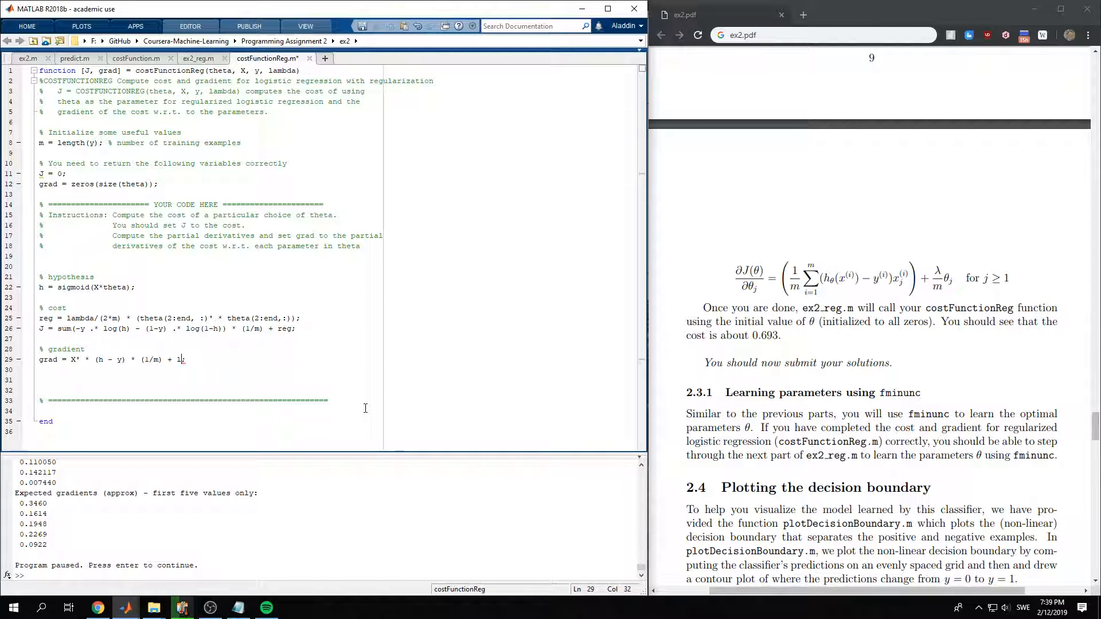
text(ambda/m *)
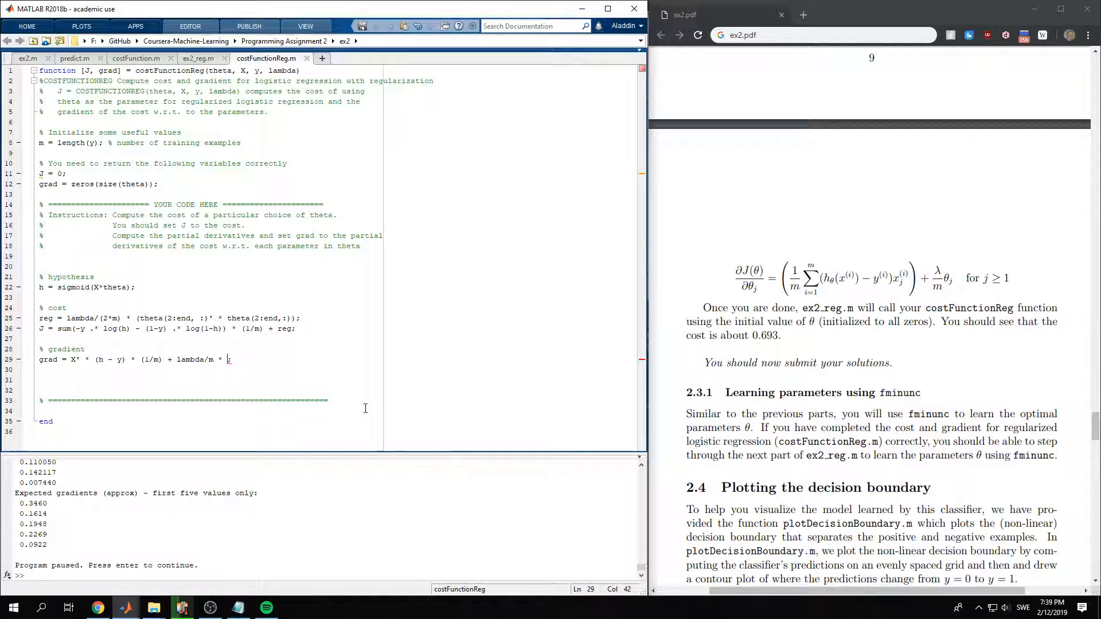
text(theta(2,)
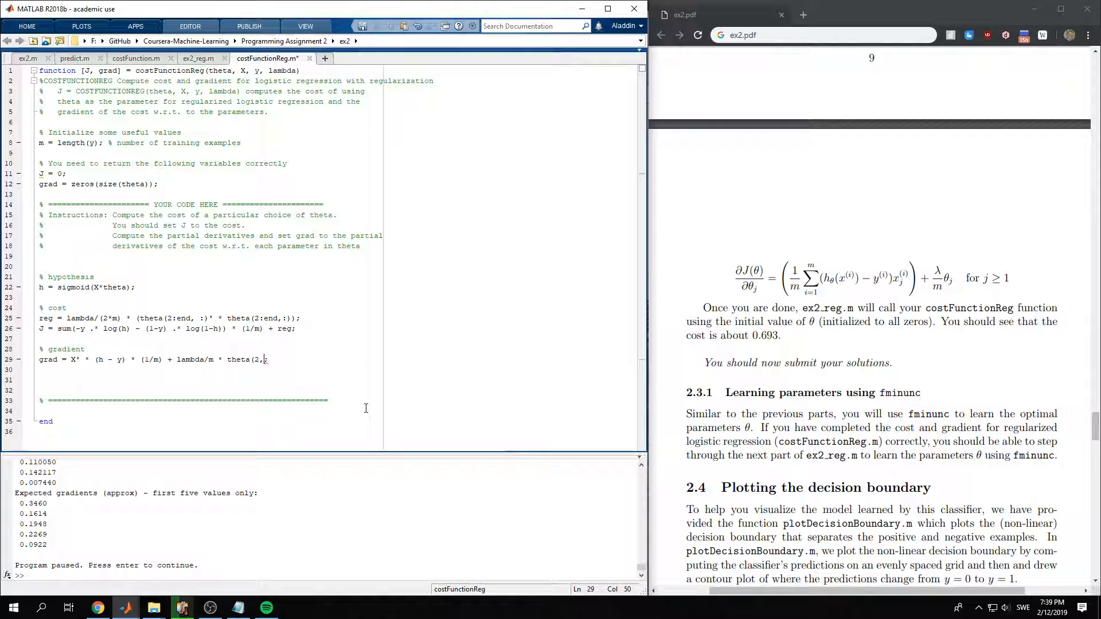
text(end,:)
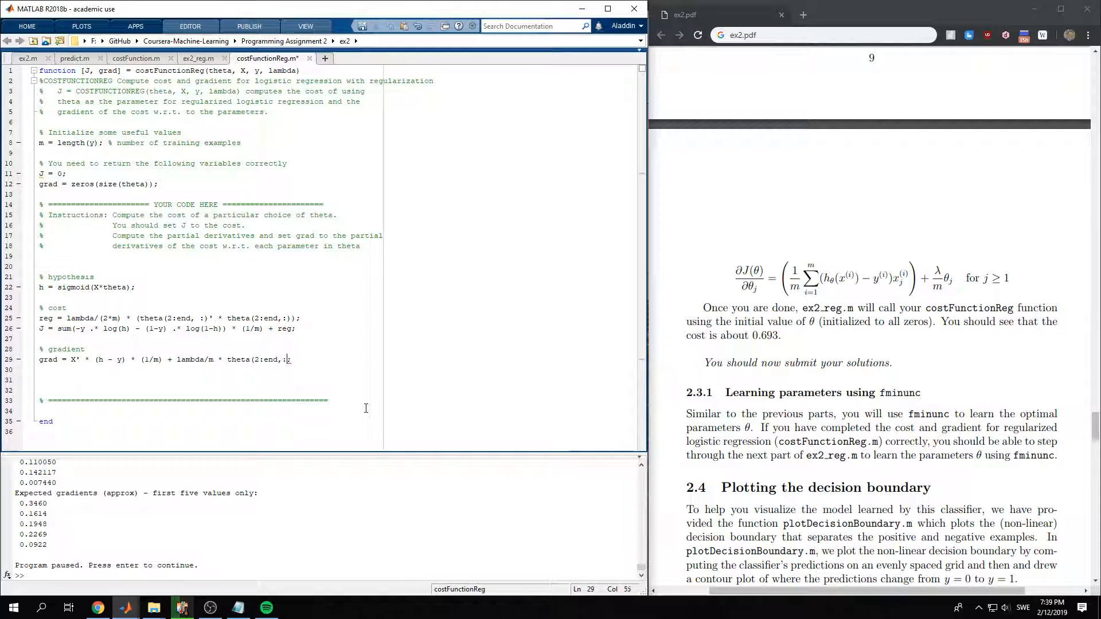
mouse_move(198, 58)
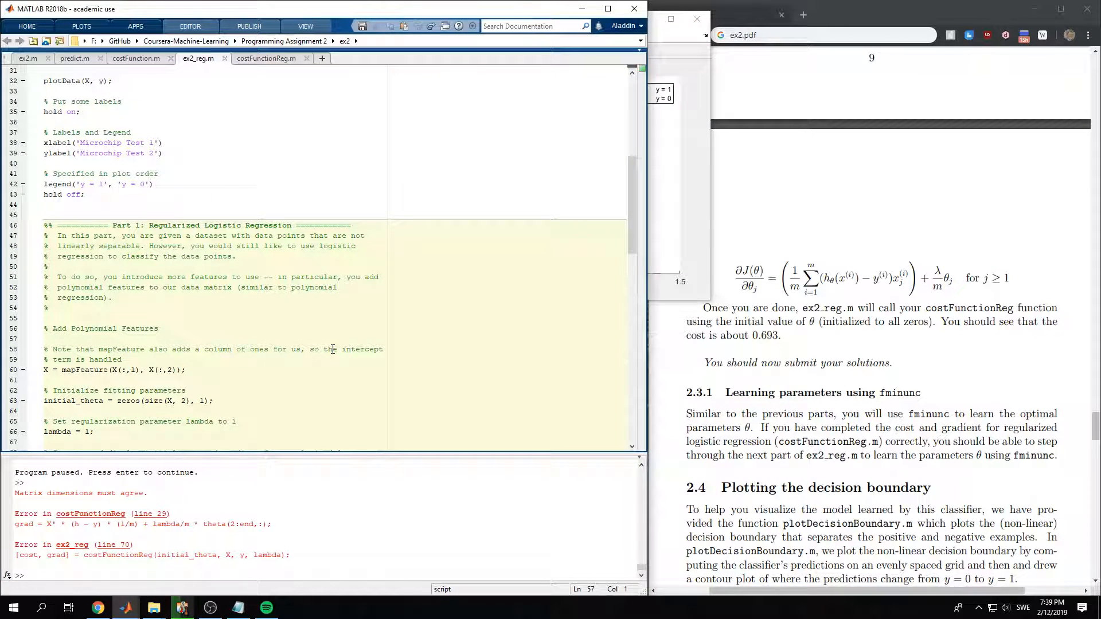
- Retype lambda/m * theta(2:end,:) after the '+' on the gradient line
click(266, 58)
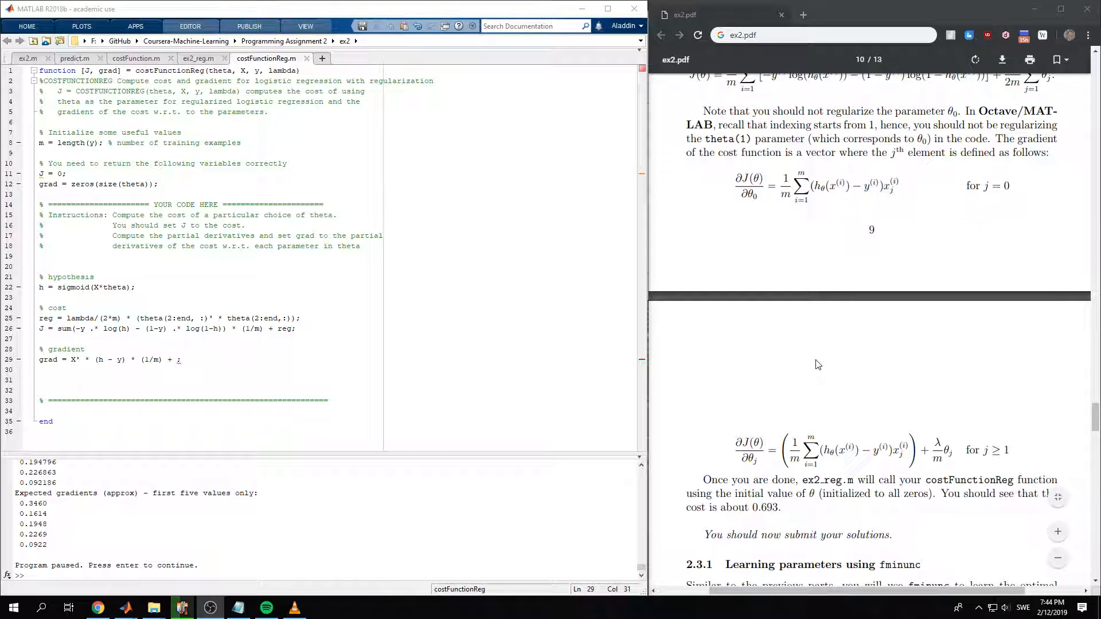
mouse_move(836, 242)
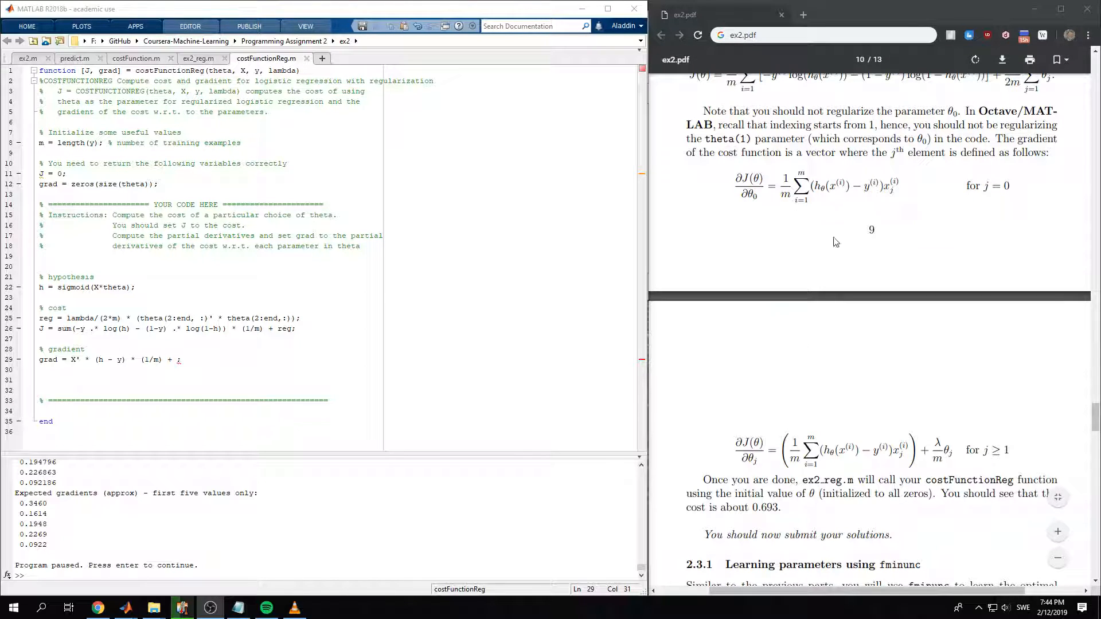
mouse_move(905, 285)
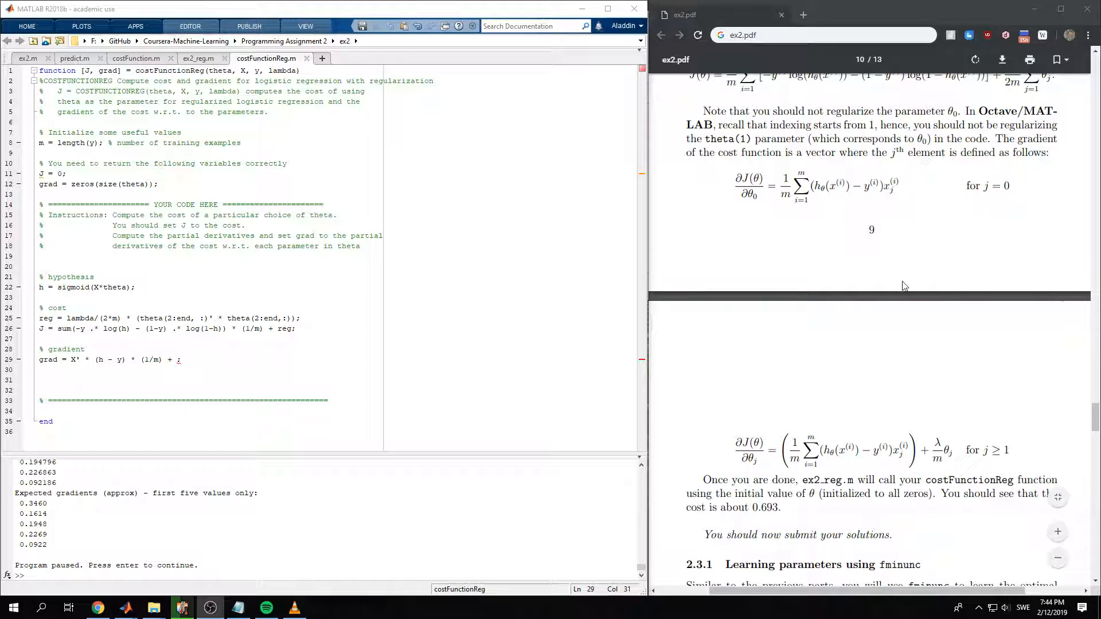
mouse_move(995, 192)
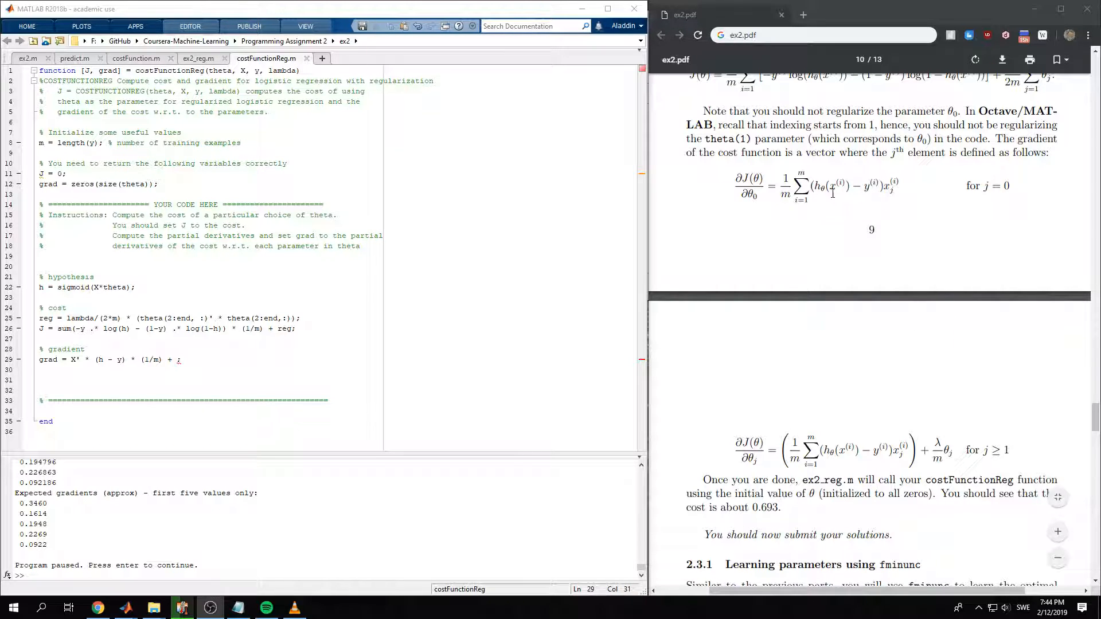
mouse_move(905, 405)
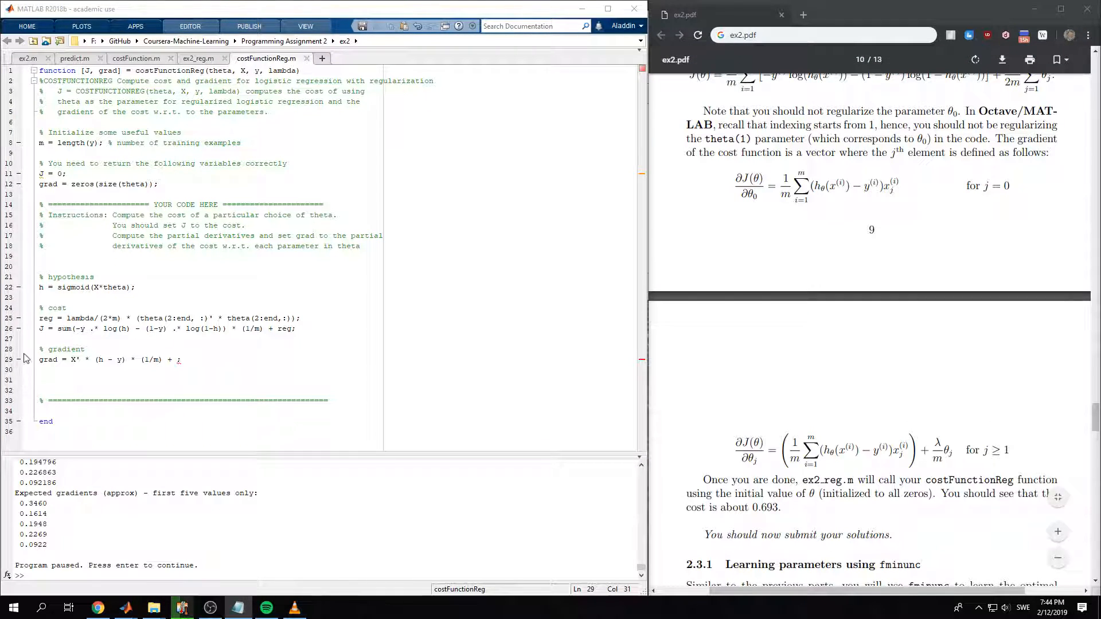
text(lambda/m * theta(2:end,:)
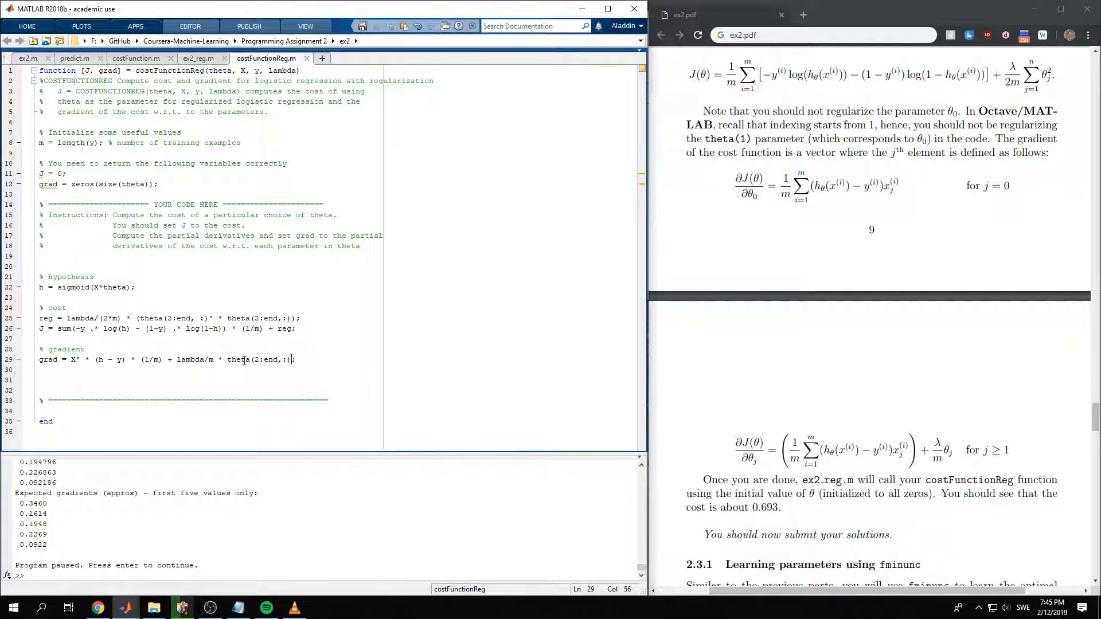
mouse_move(113, 351)
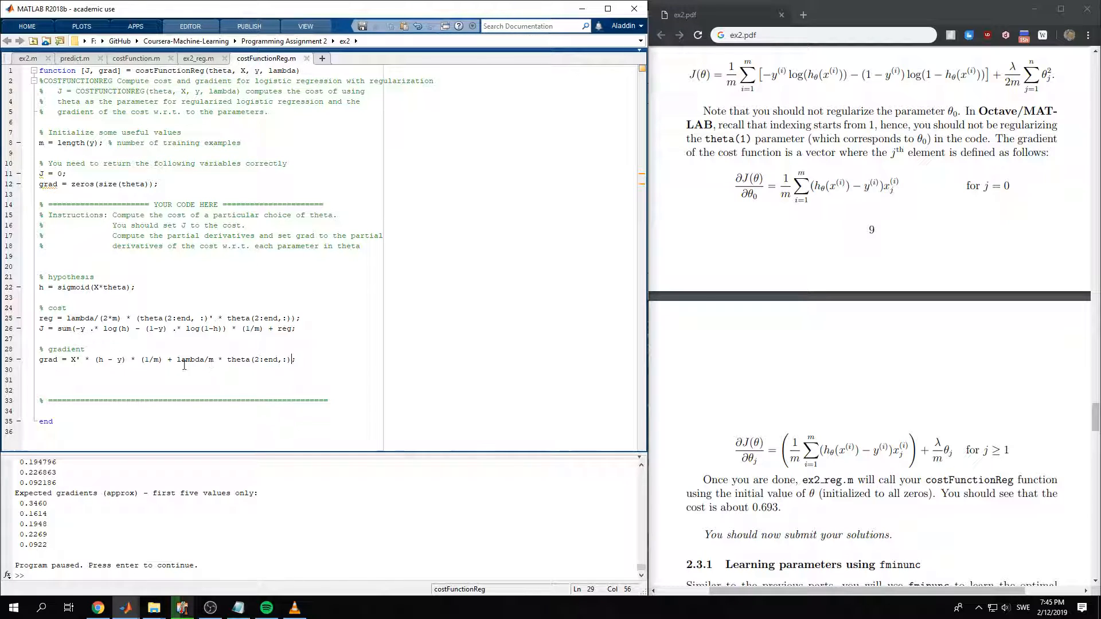
- Wrap the gradient regularization term as [0; lambda/m * theta(2:end,:)] so theta0 is unregularized
double_click(191, 358)
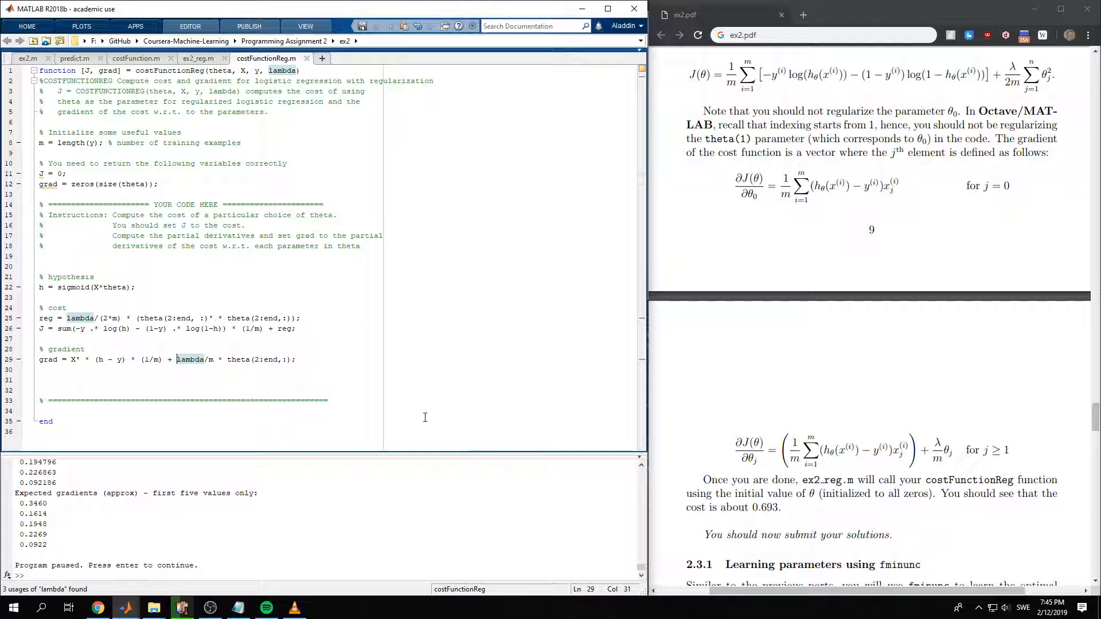
text([0;)
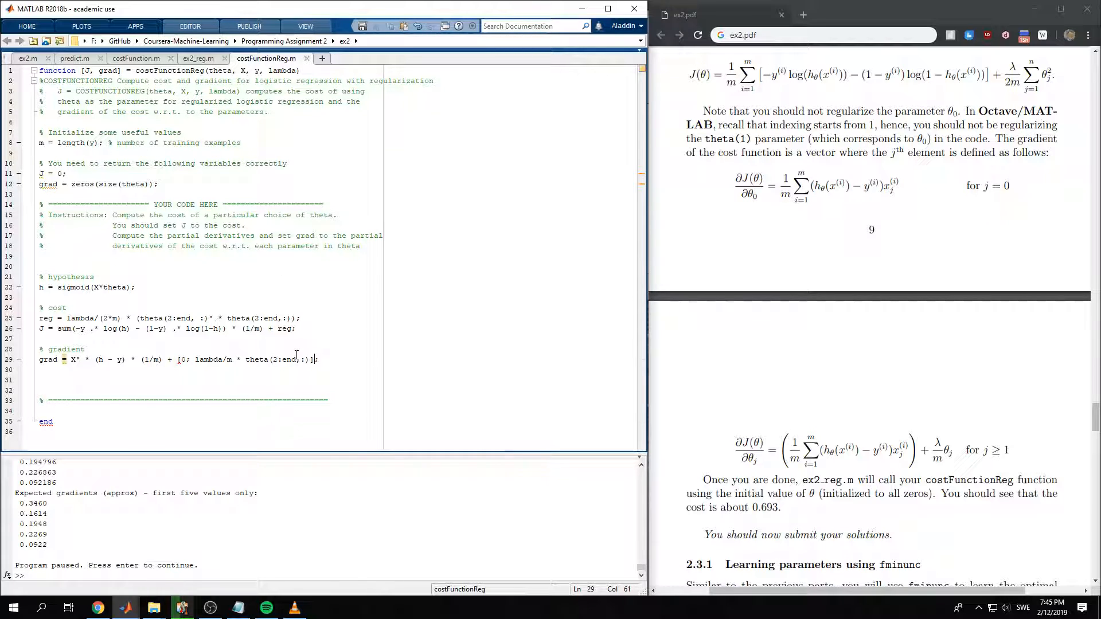
click(198, 59)
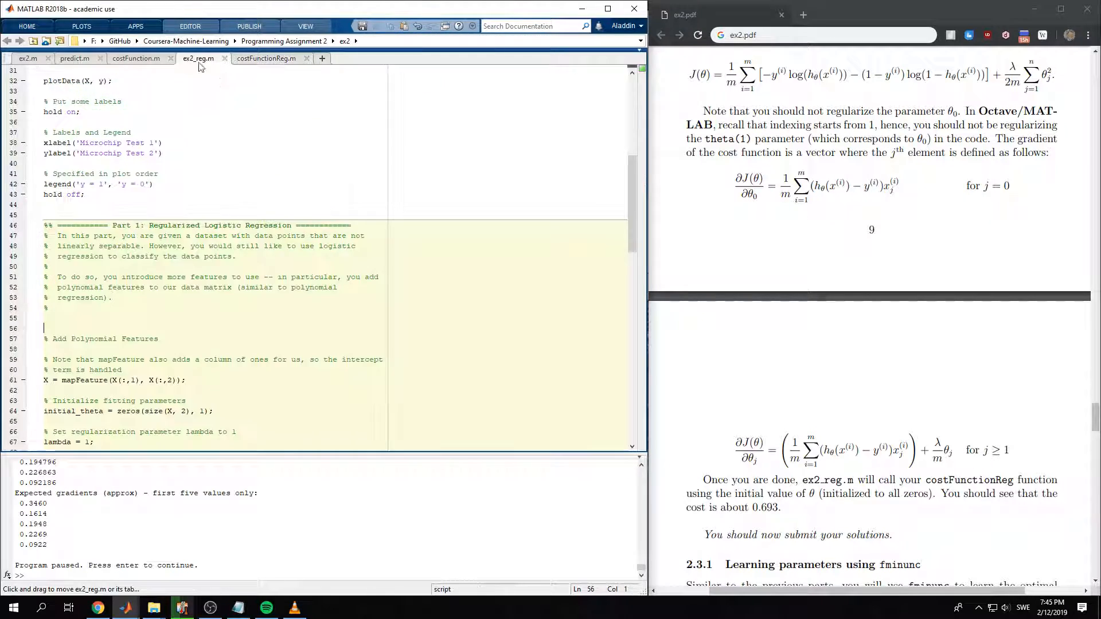
- Rerun ex2_reg and check test cost 3.164509 and gradients against expected values
click(314, 519)
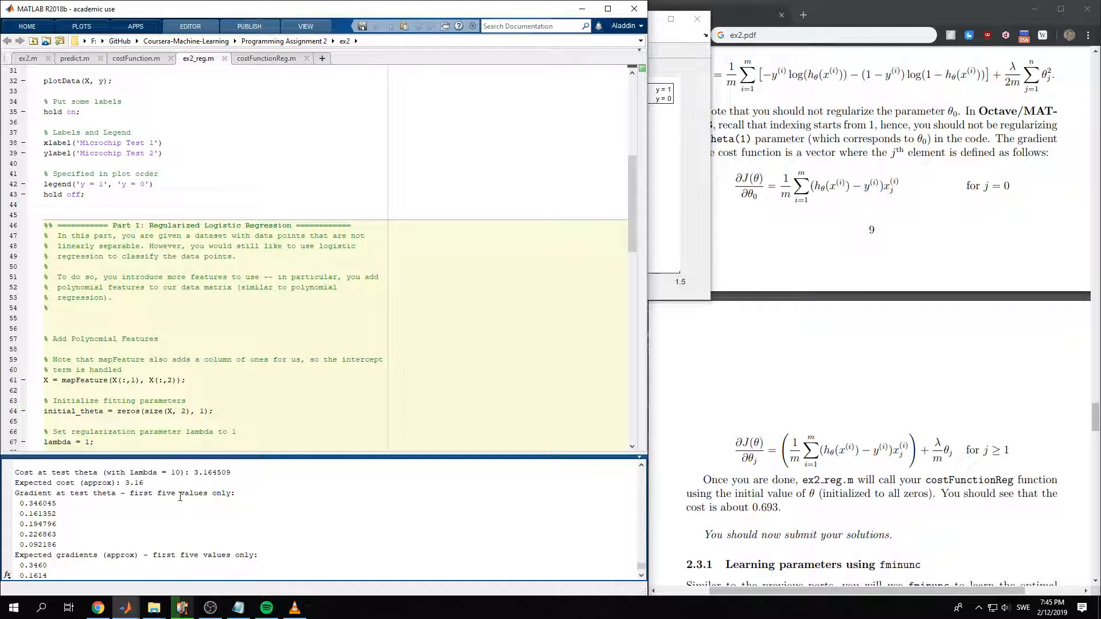
scroll(down, 3)
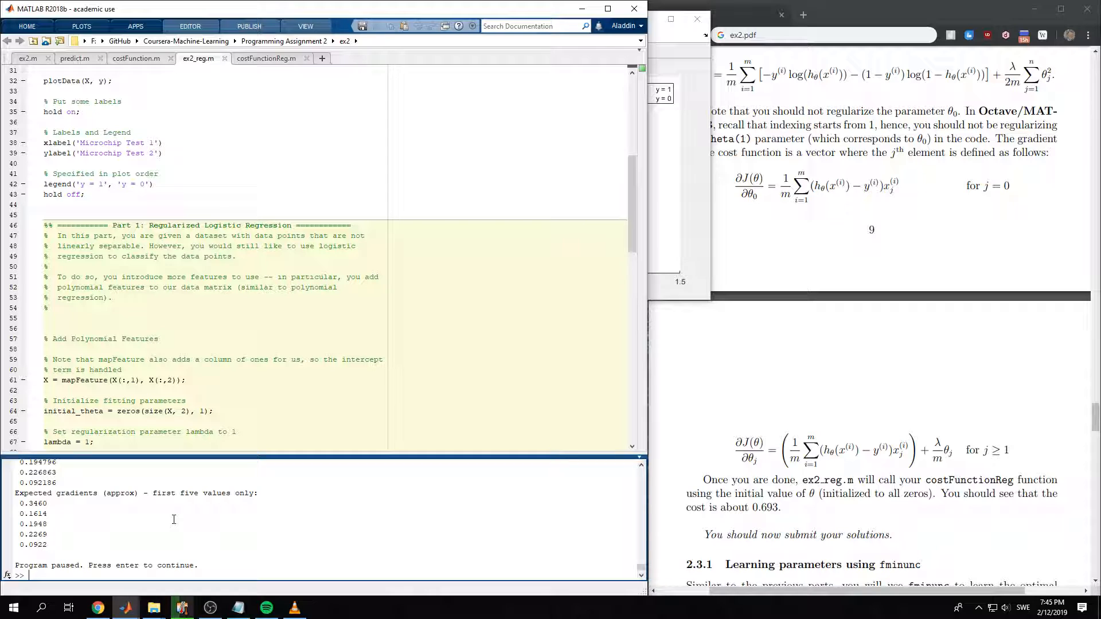
mouse_move(220, 477)
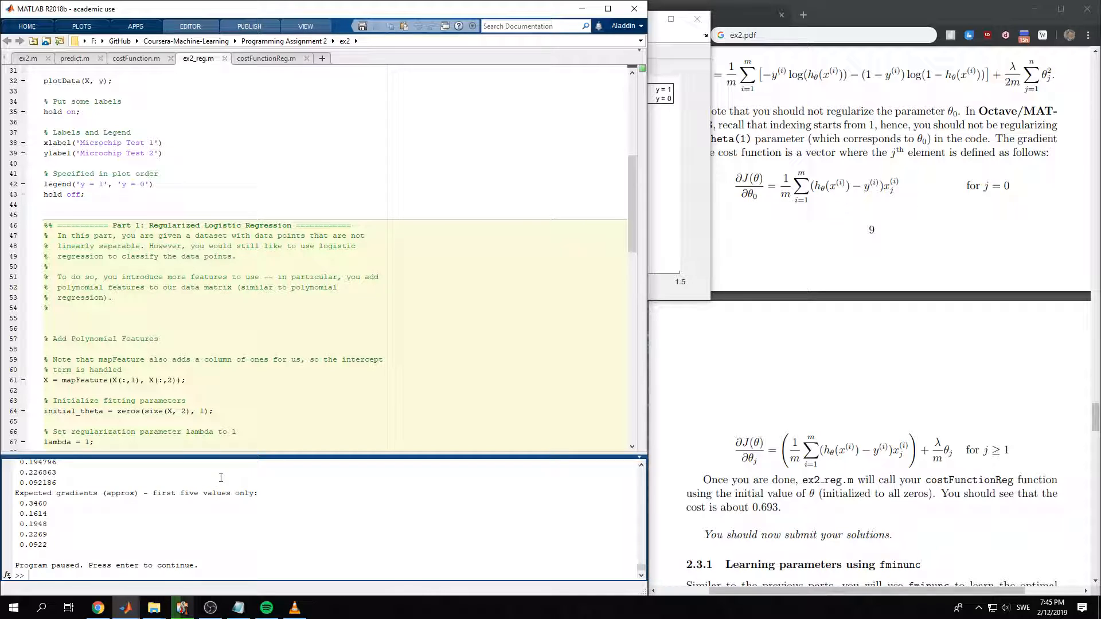